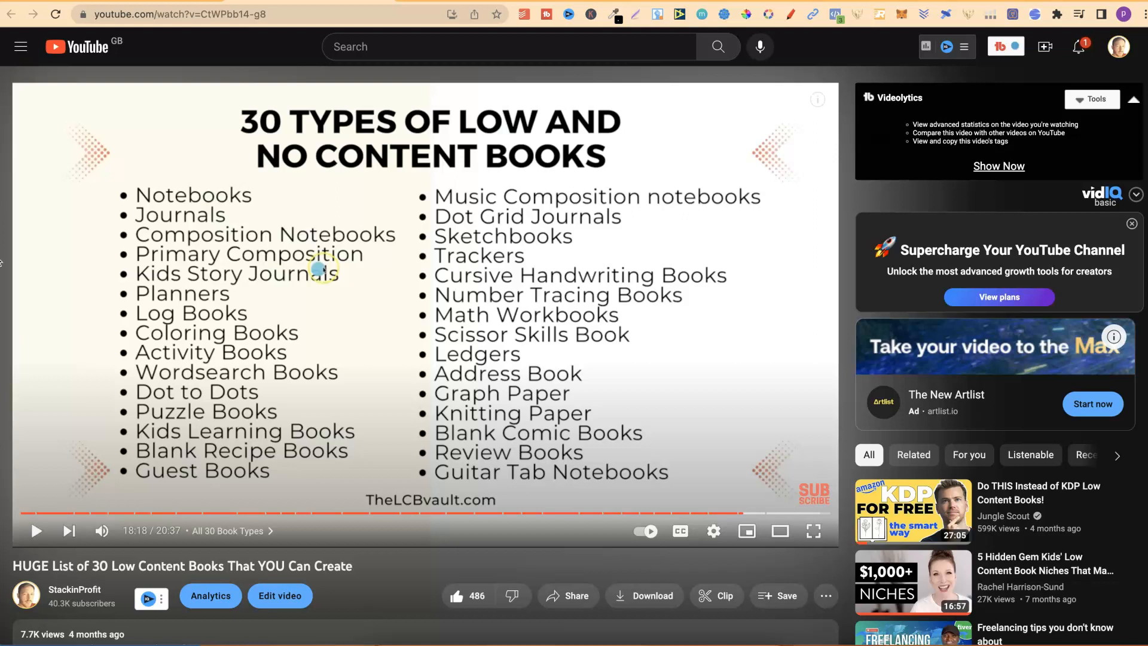
pyautogui.moveTo(386, 292)
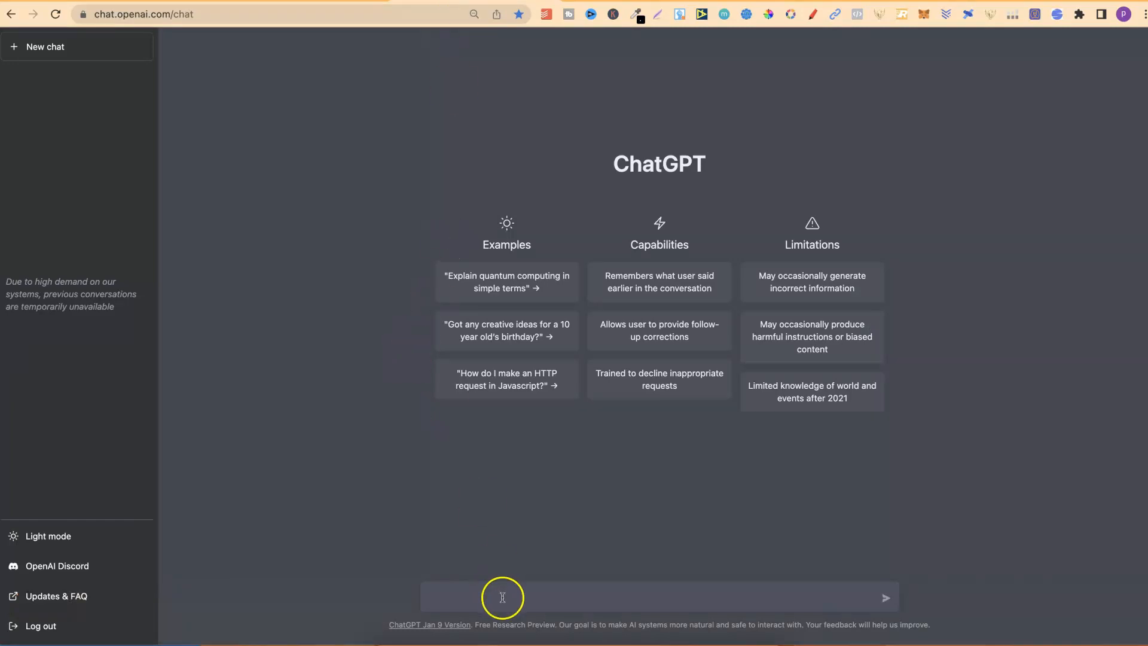
# - Type 'can you give me a list of 10 guest book niches for KDP that sell on Amazon'
pyautogui.click(505, 596)
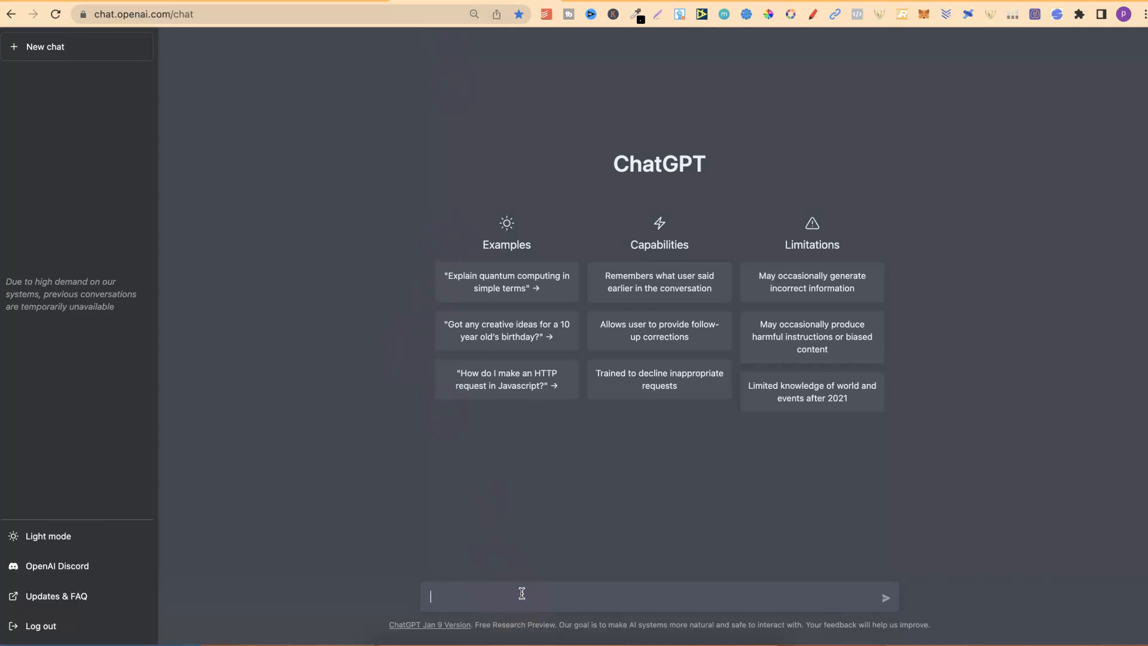
pyautogui.write('can')
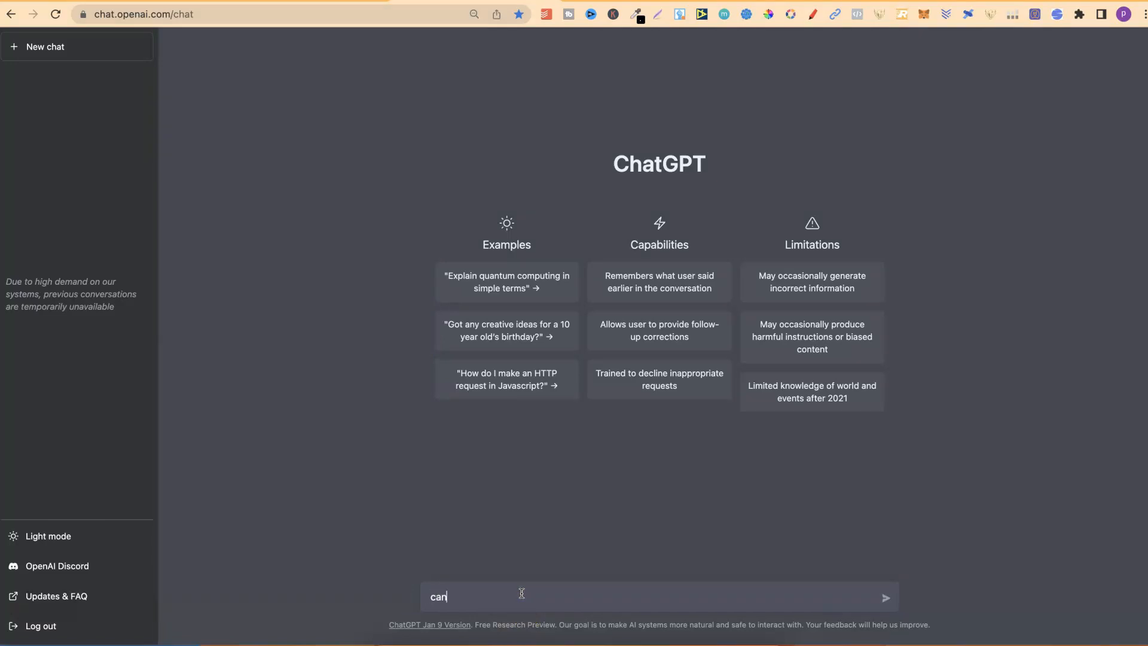
pyautogui.write('you give me')
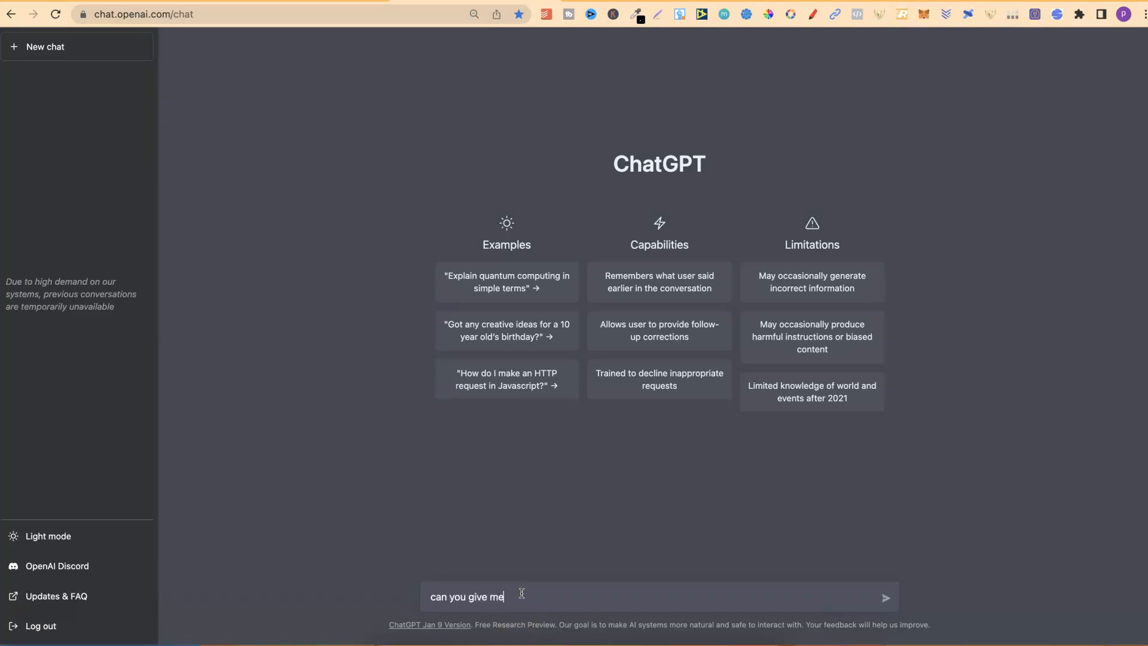
pyautogui.write('a list of')
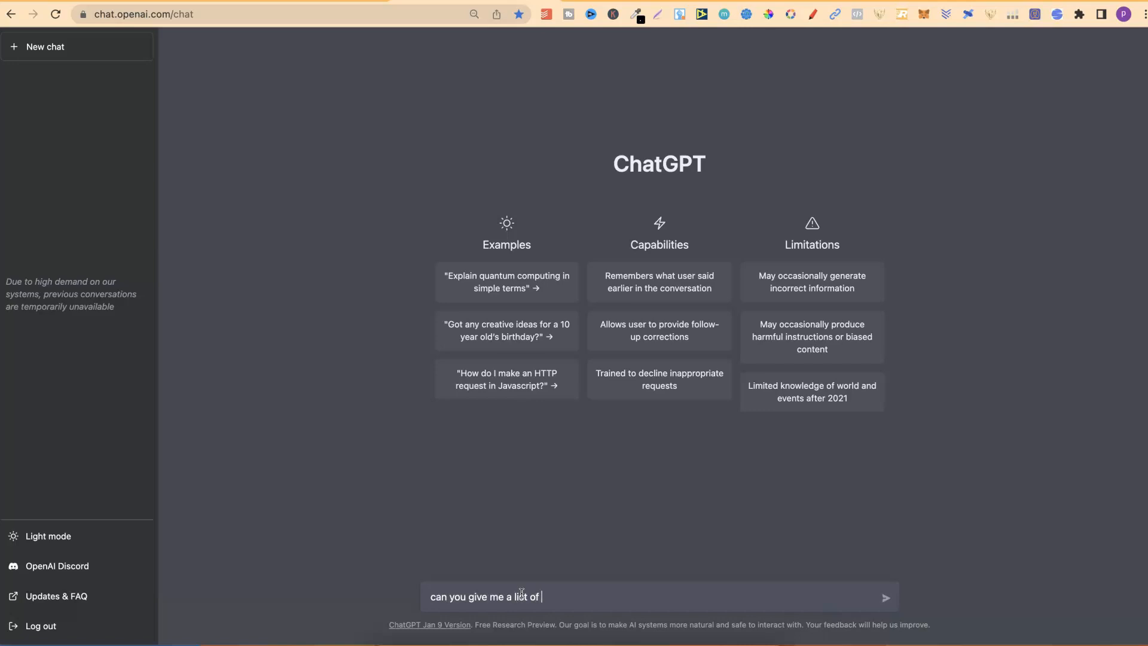
pyautogui.write('10')
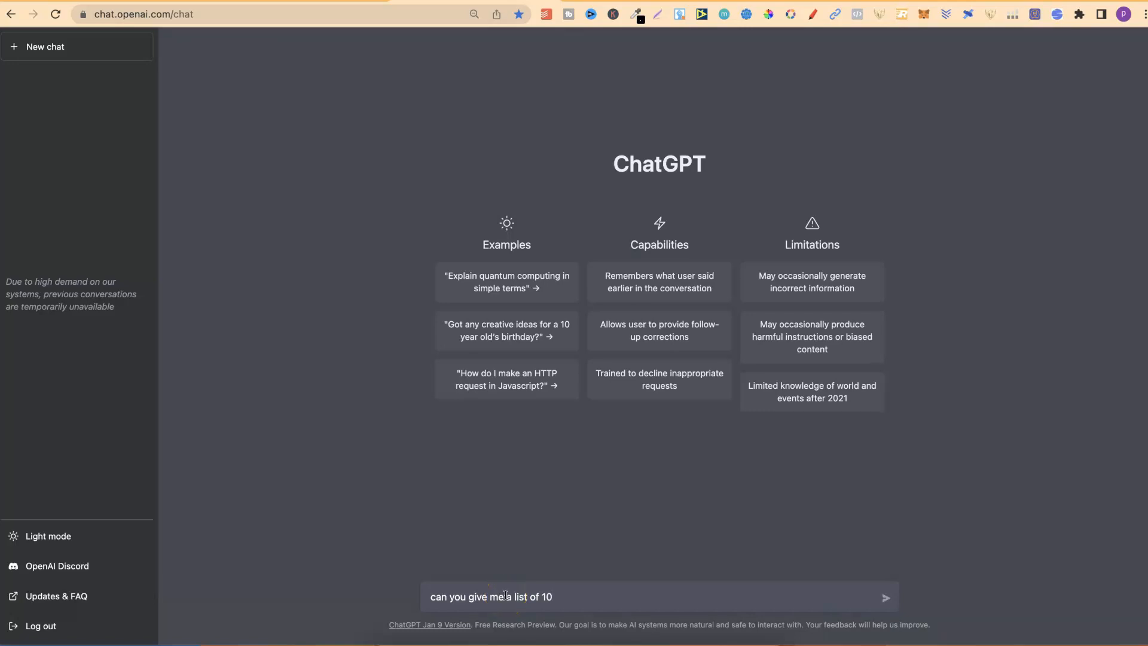
pyautogui.write('guest book niches')
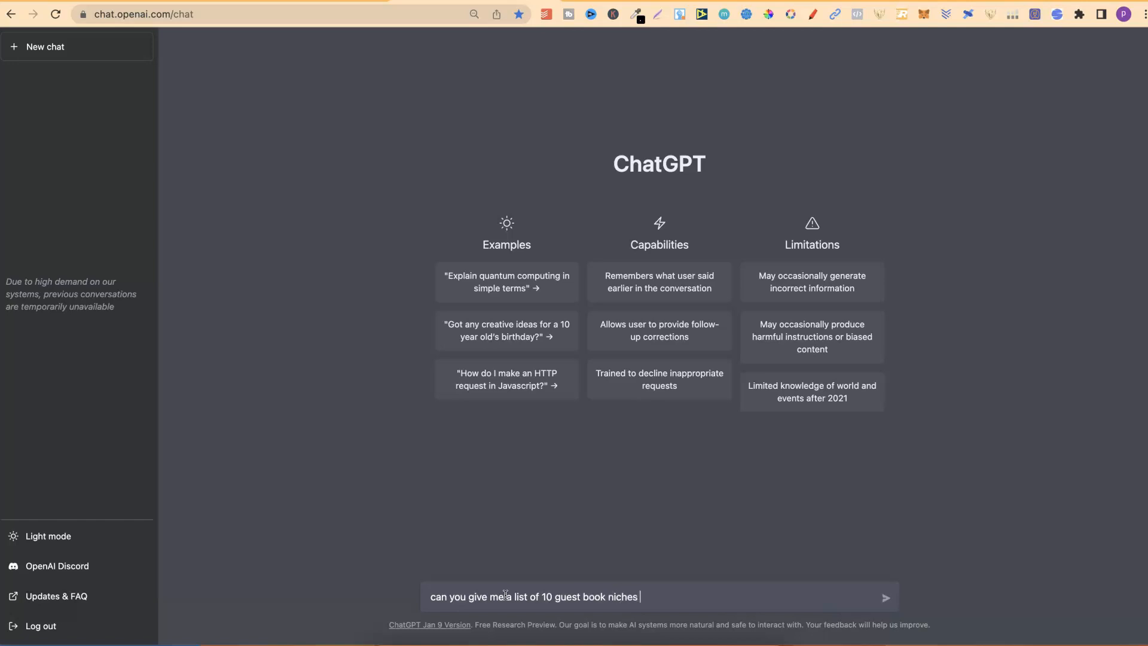
pyautogui.write('for KDP and that sell on a')
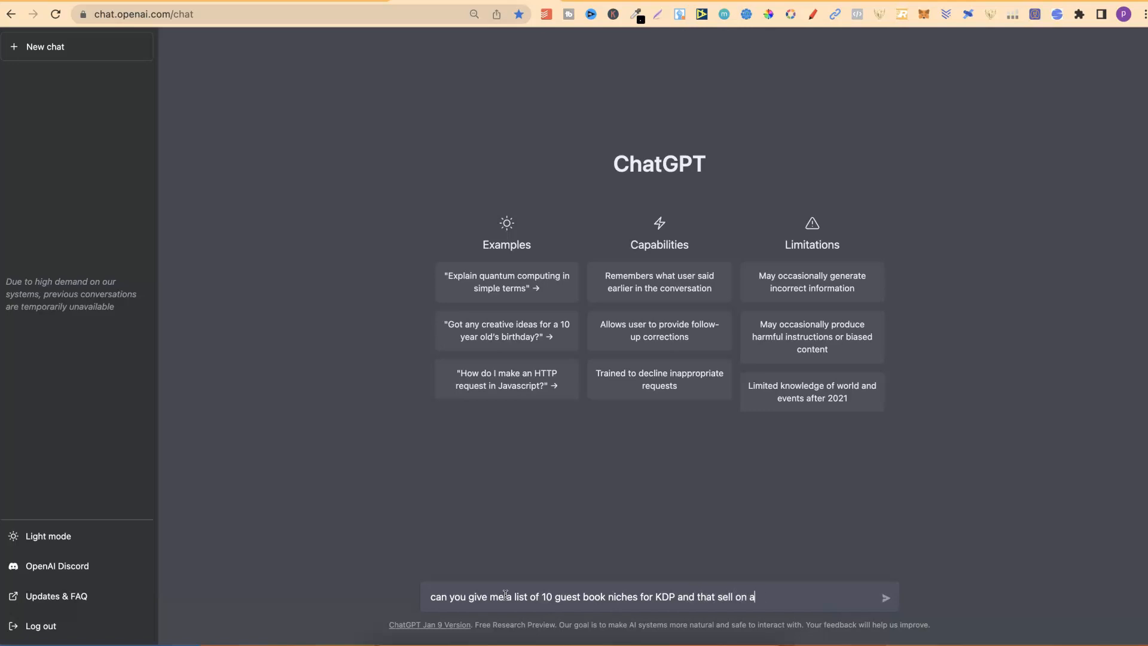
pyautogui.write('mazon')
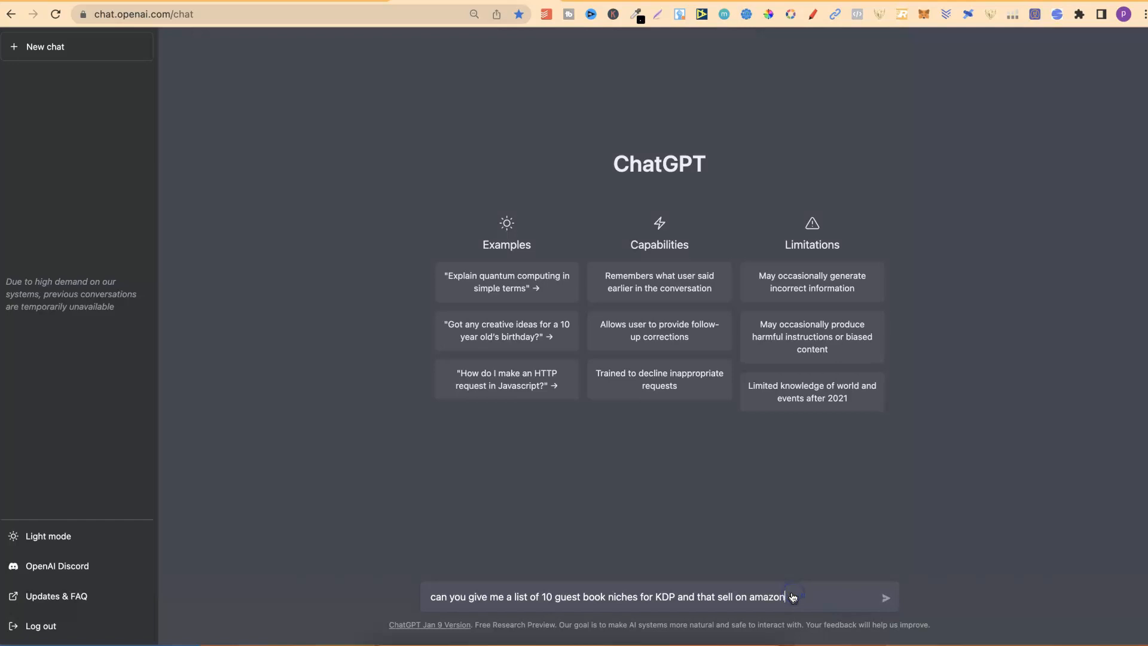
# - Send the guest book niche prompt and add 'KDP' to the chat title
pyautogui.click(884, 597)
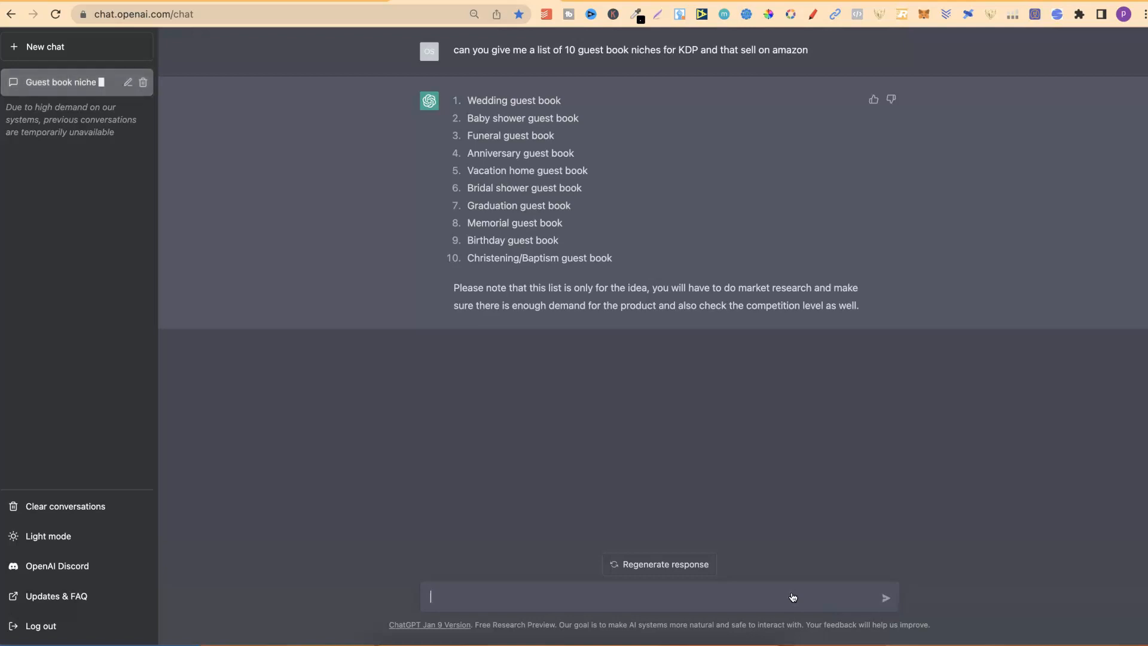
pyautogui.write('KDP')
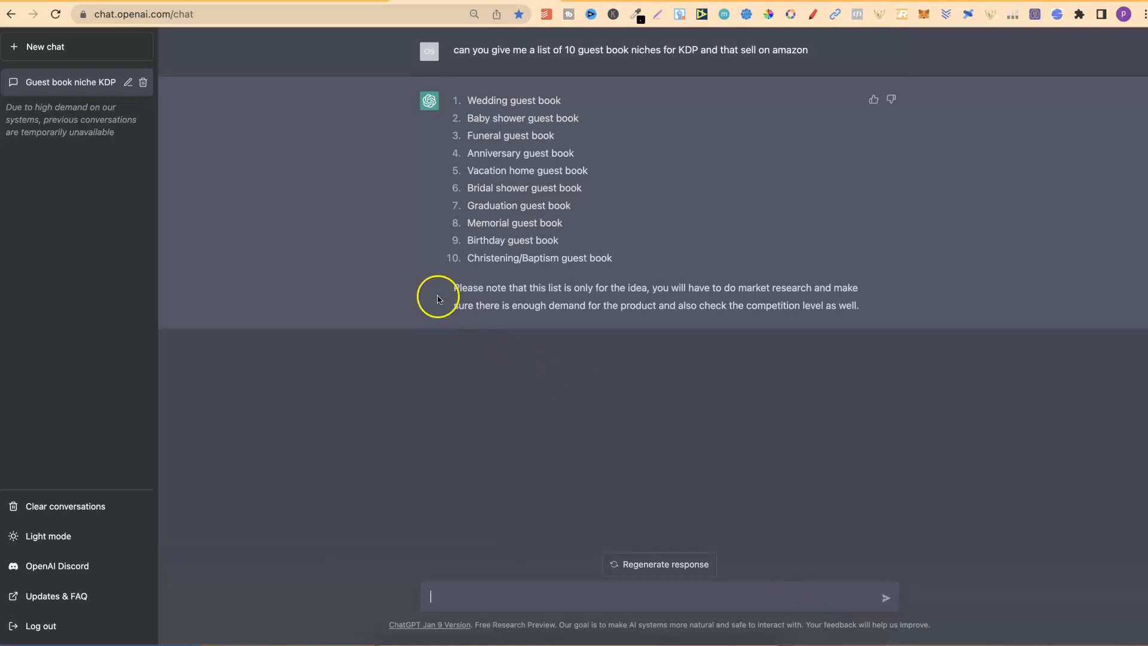
pyautogui.moveTo(583, 297)
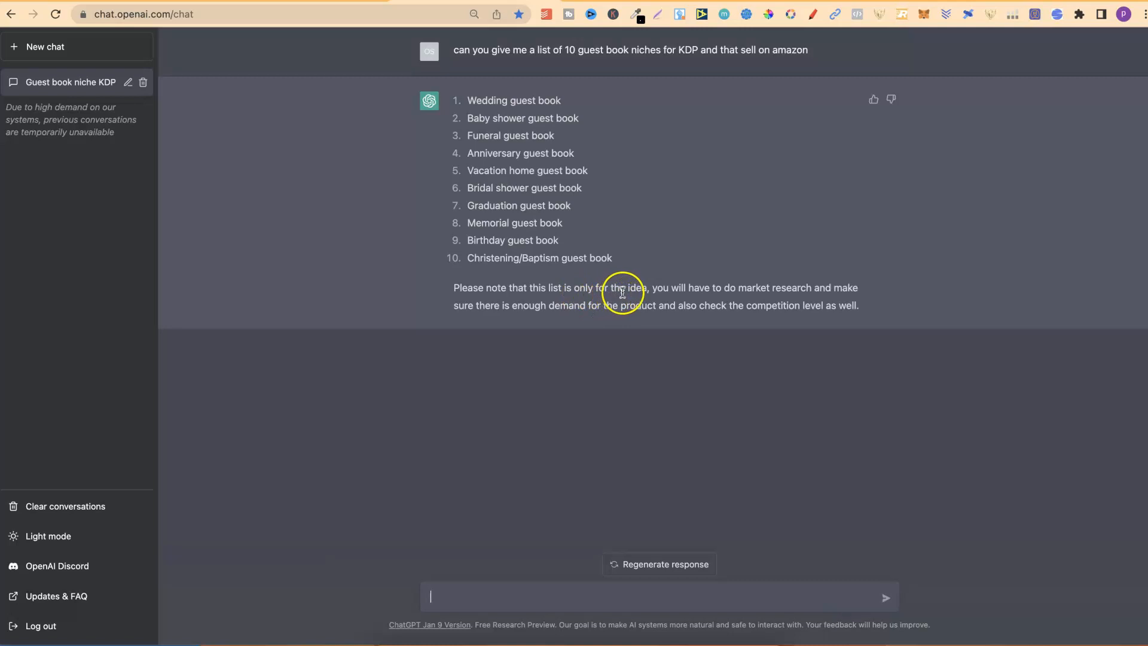
pyautogui.moveTo(780, 300)
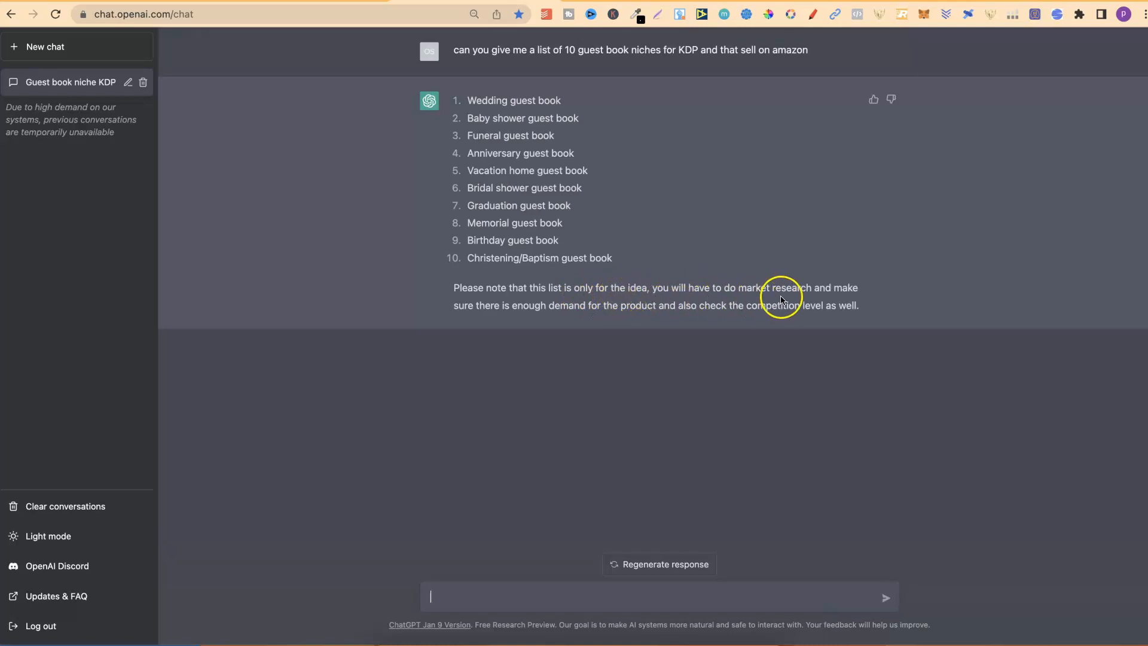
pyautogui.moveTo(535, 319)
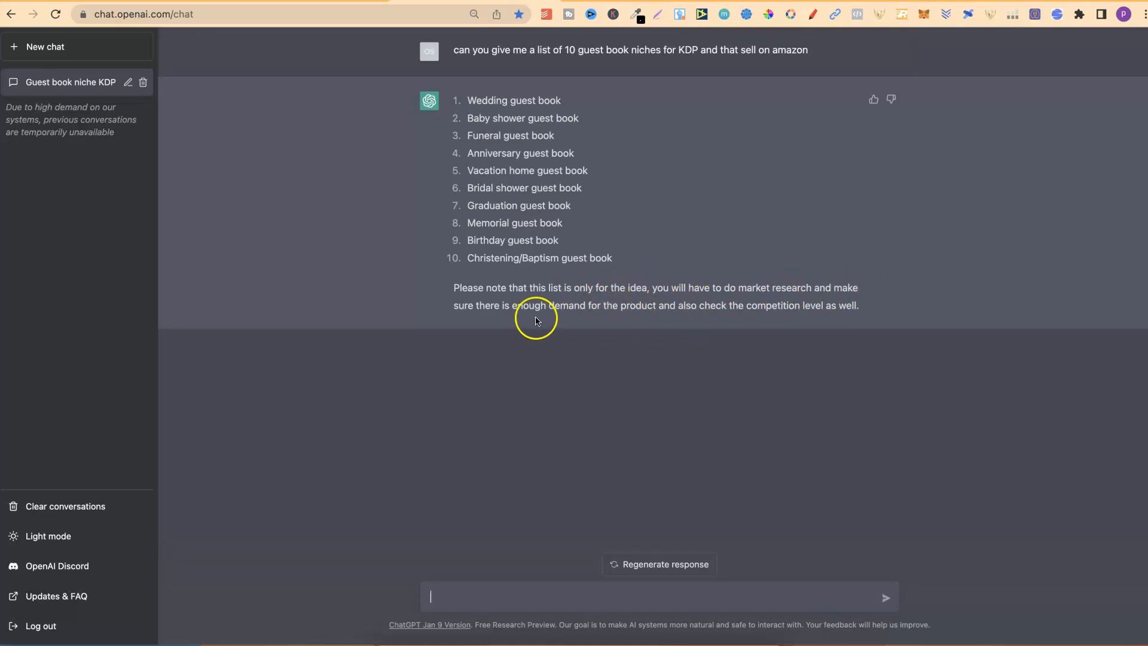
pyautogui.moveTo(628, 317)
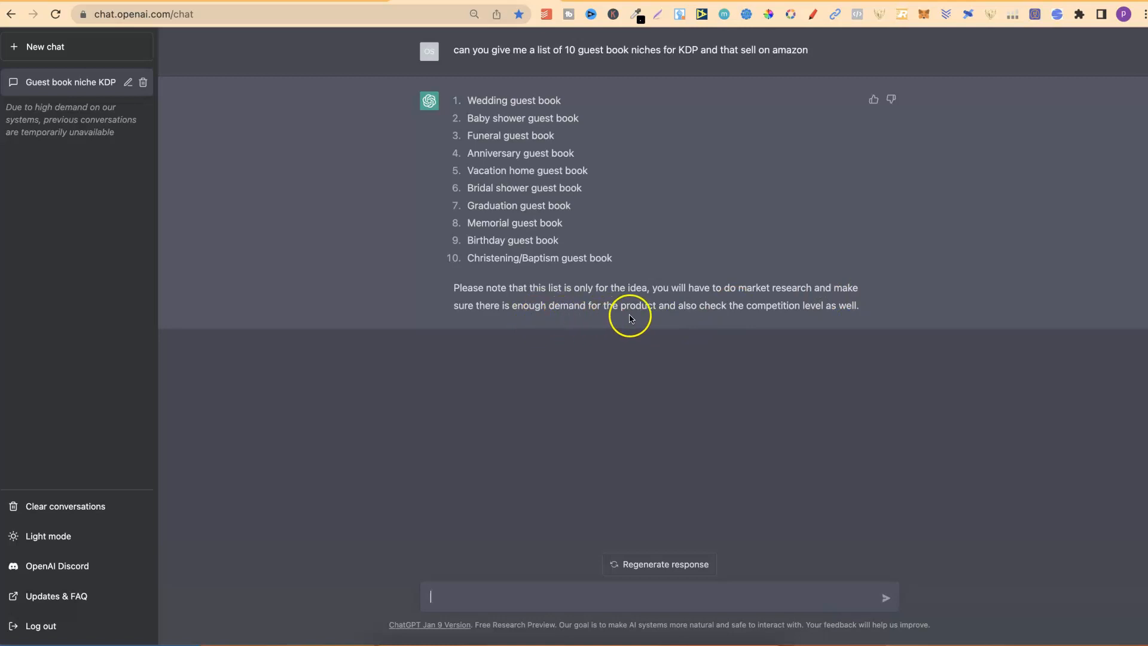
pyautogui.moveTo(709, 322)
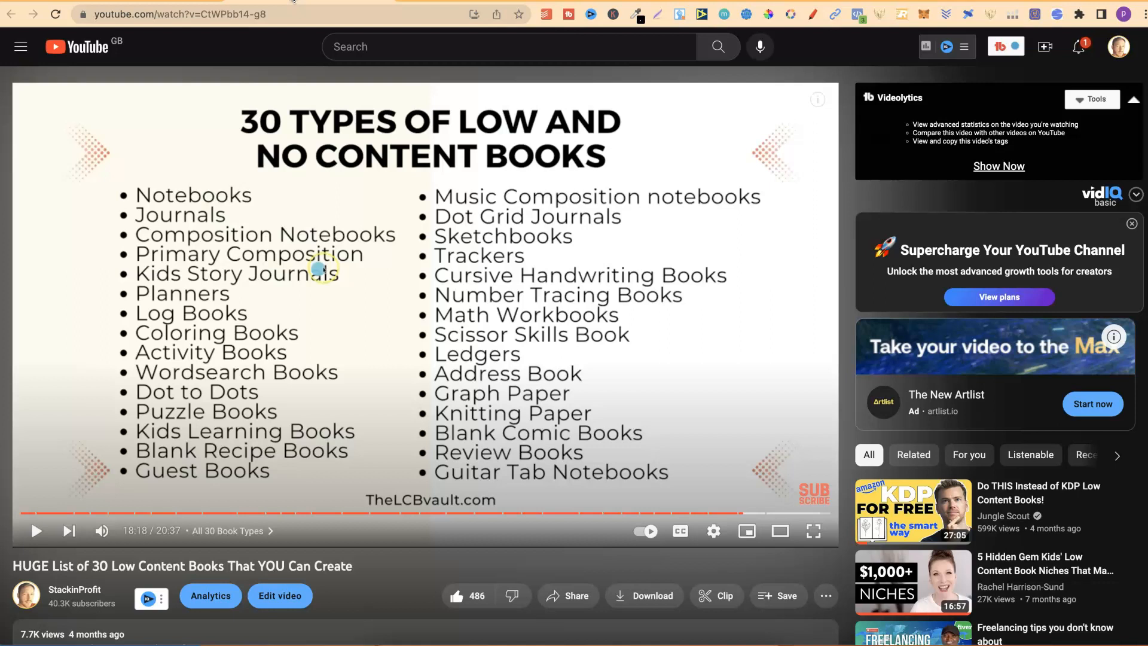
pyautogui.moveTo(287, 6)
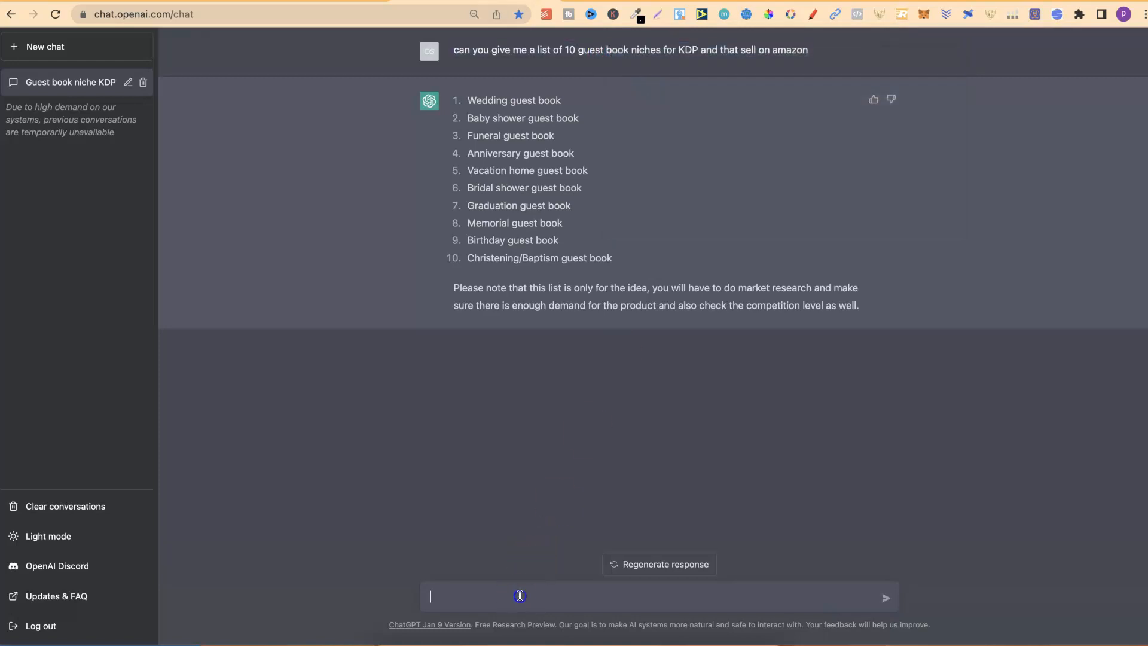
# - Type a prompt asking for 10 ledger book niches for KDP that sell on Amazon
pyautogui.write('can you give me a list of 10 guest book niches for KDP and that sell on amazon')
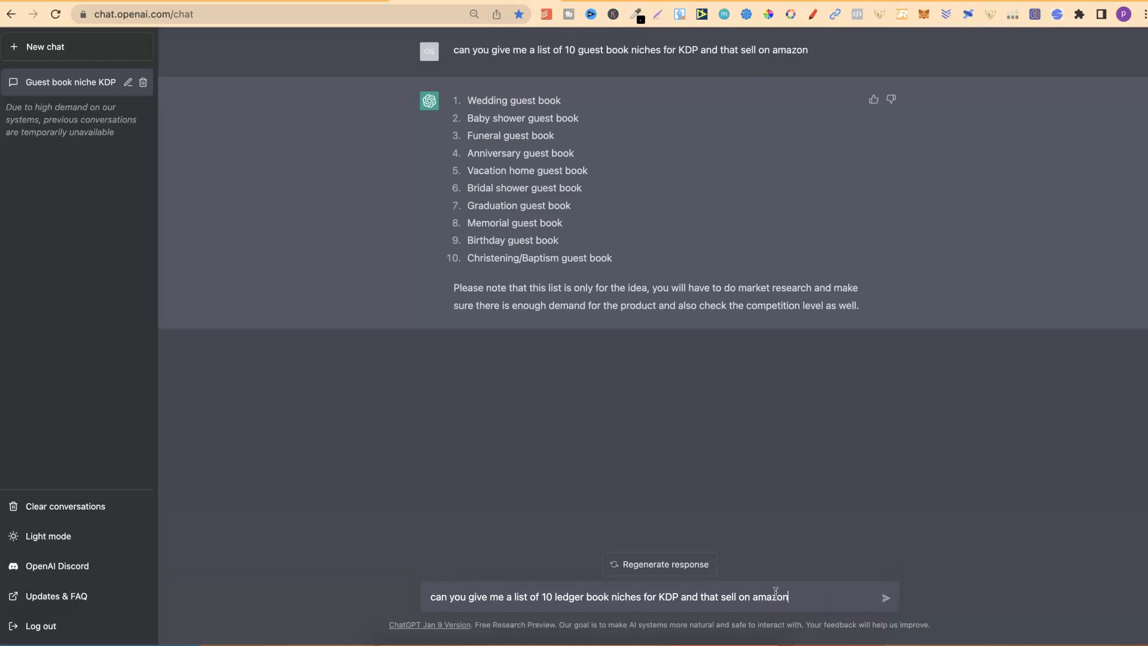
# - Send the ledger book niche request and read the ten niche ideas
pyautogui.click(885, 596)
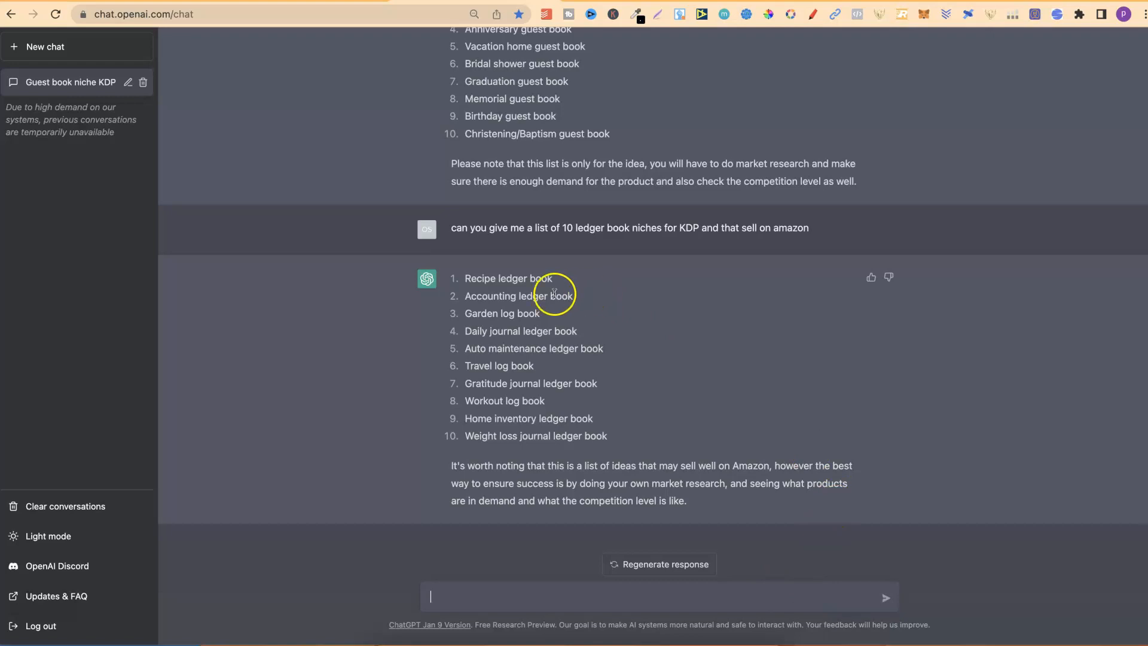
pyautogui.moveTo(447, 316)
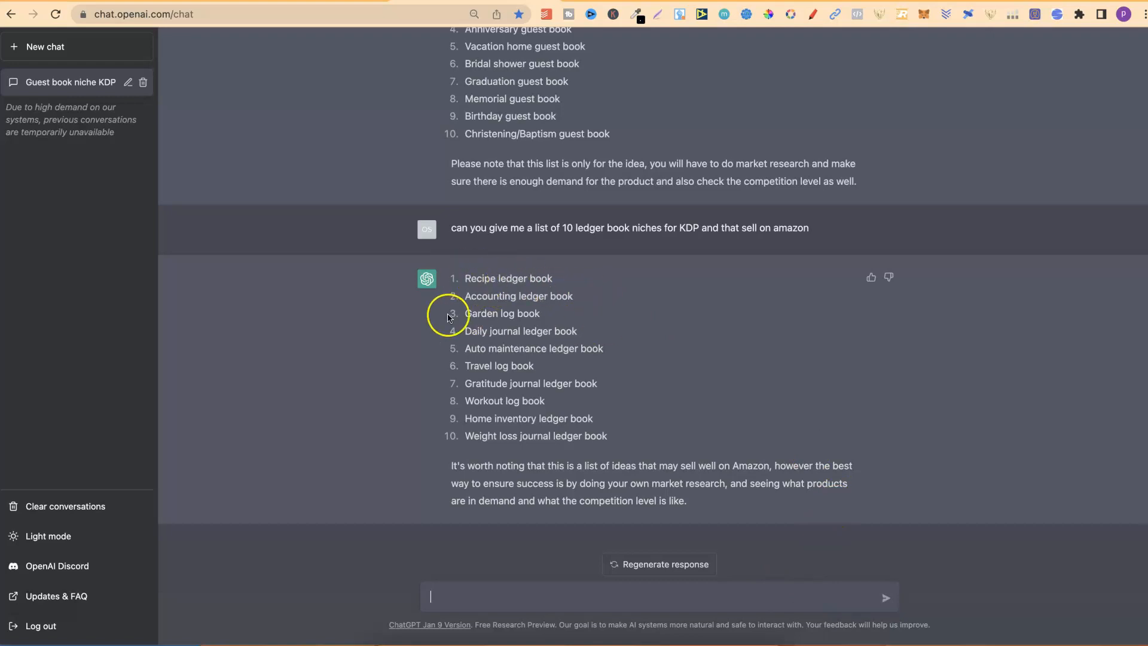
pyautogui.moveTo(541, 315)
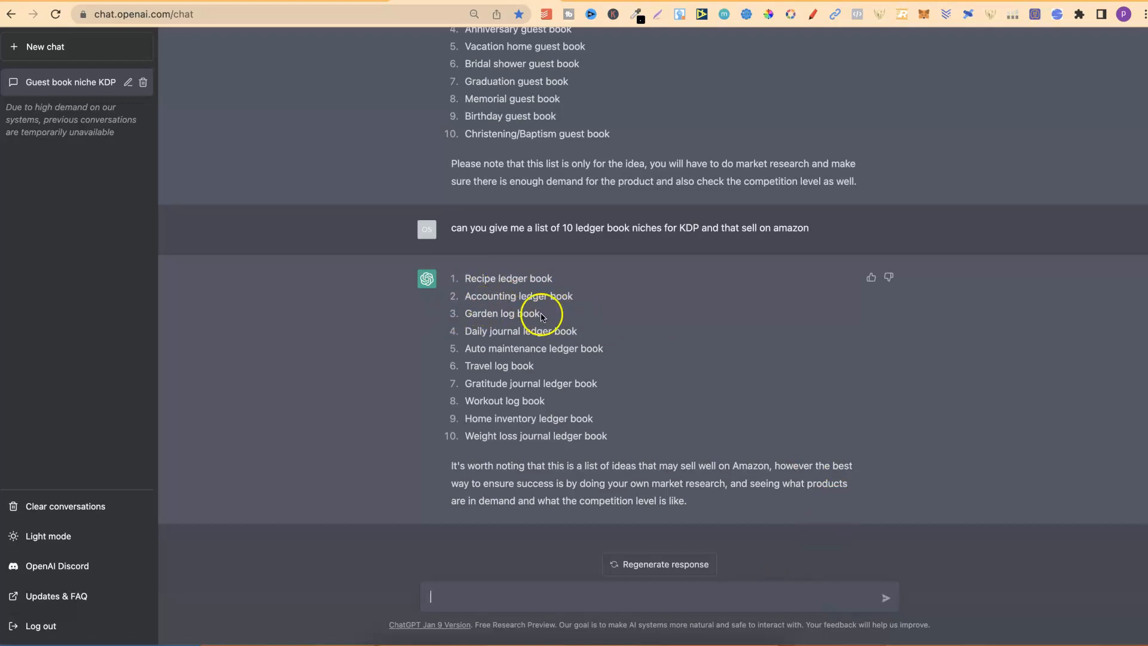
pyautogui.moveTo(476, 339)
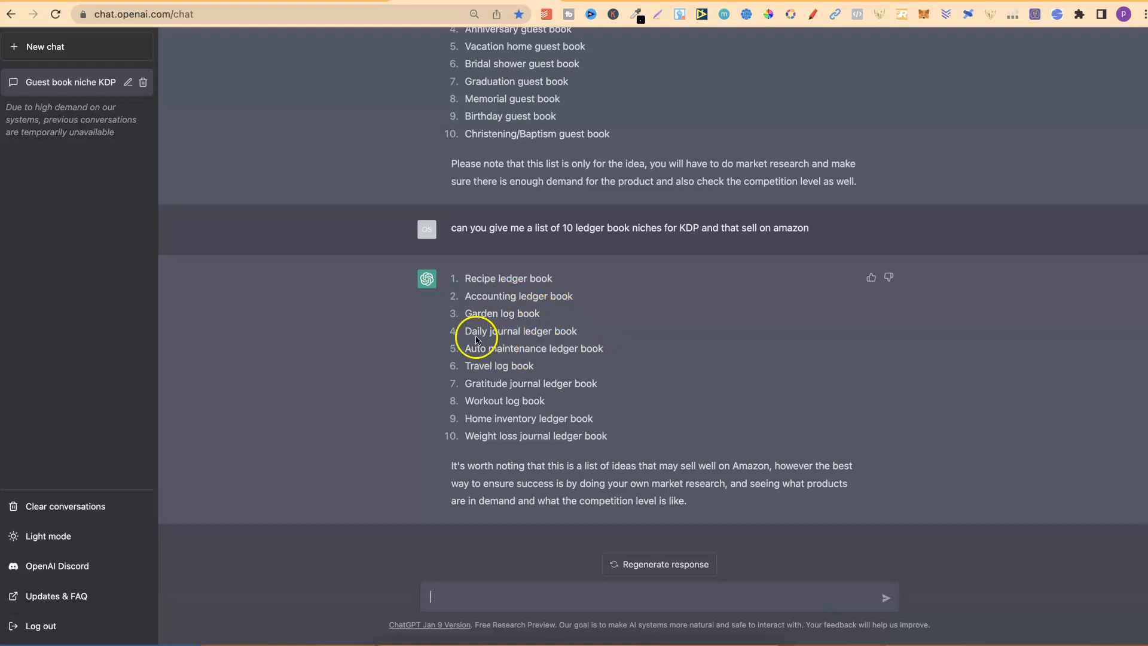
pyautogui.moveTo(540, 331)
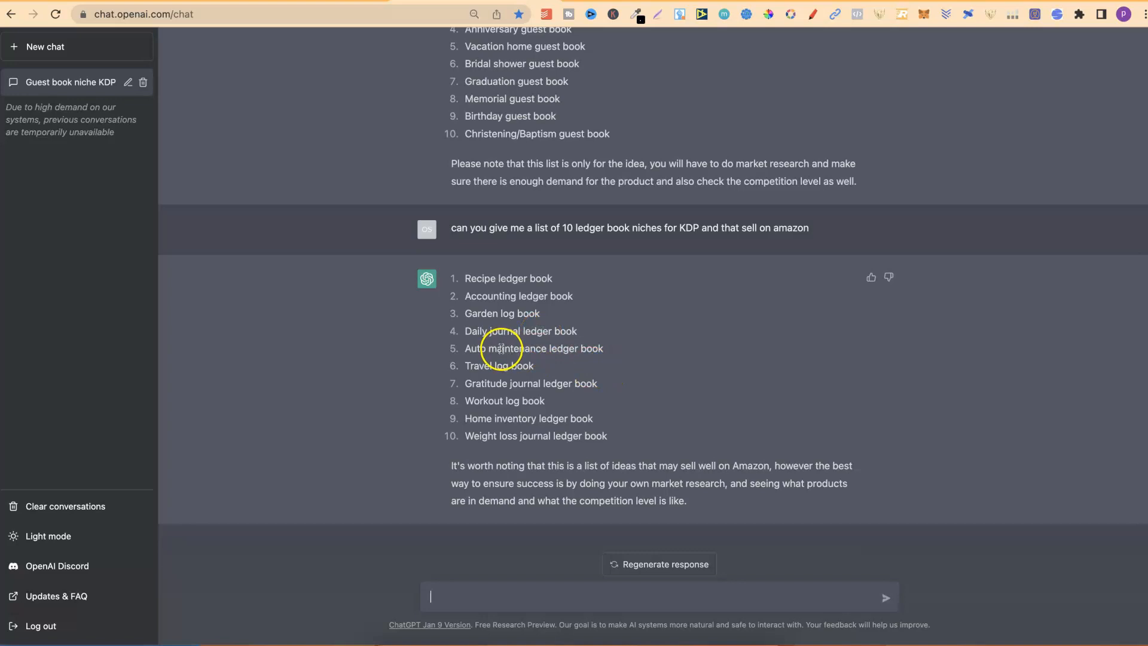
pyautogui.moveTo(525, 349)
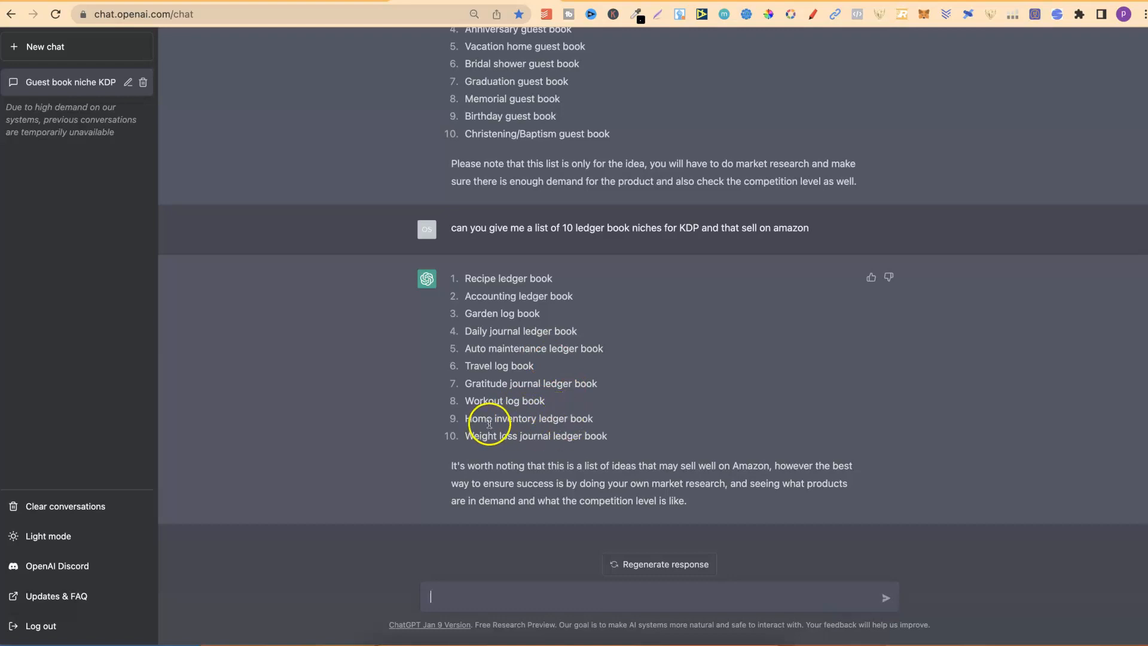
pyautogui.moveTo(586, 418)
pyautogui.write('can you give me a list of 10 guest book niches for KDP and that sell on amazon')
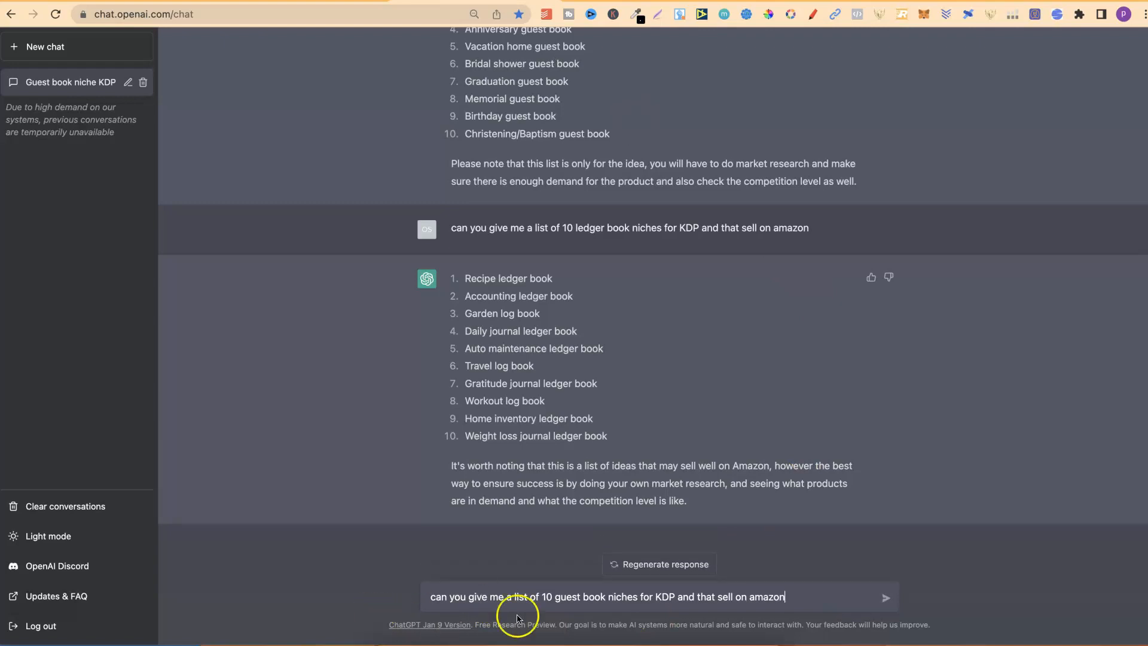
# - Replace 'guest book' with 'journal' in the recalled prompt, send it, and read the reply
pyautogui.doubleClick(572, 596)
pyautogui.write('journal')
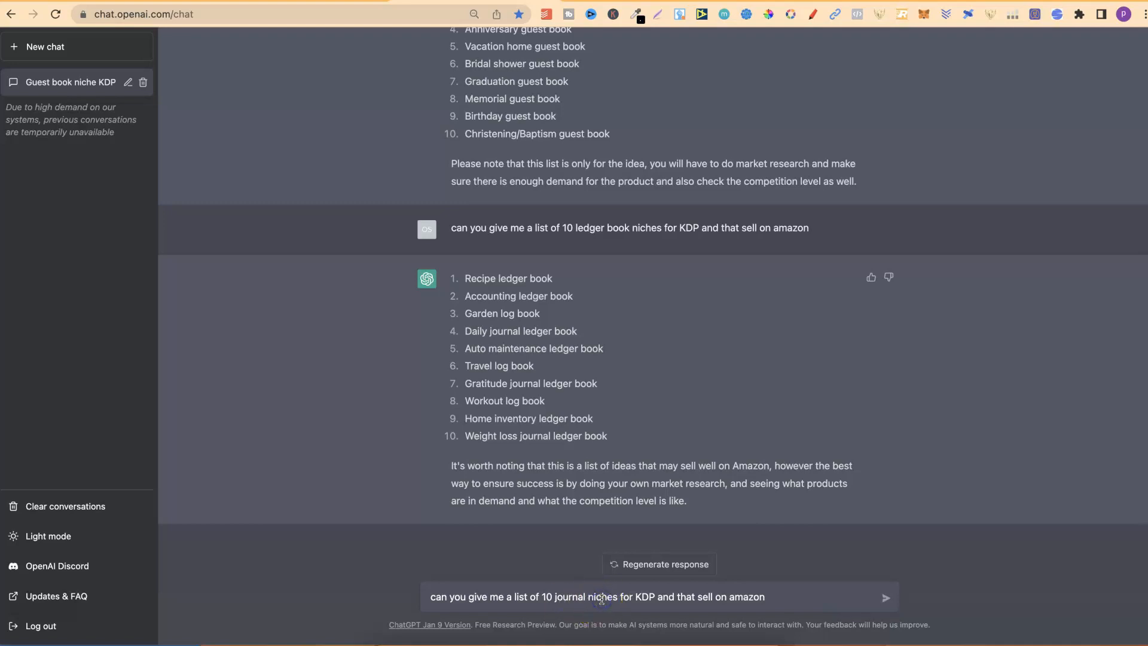
pyautogui.click(885, 597)
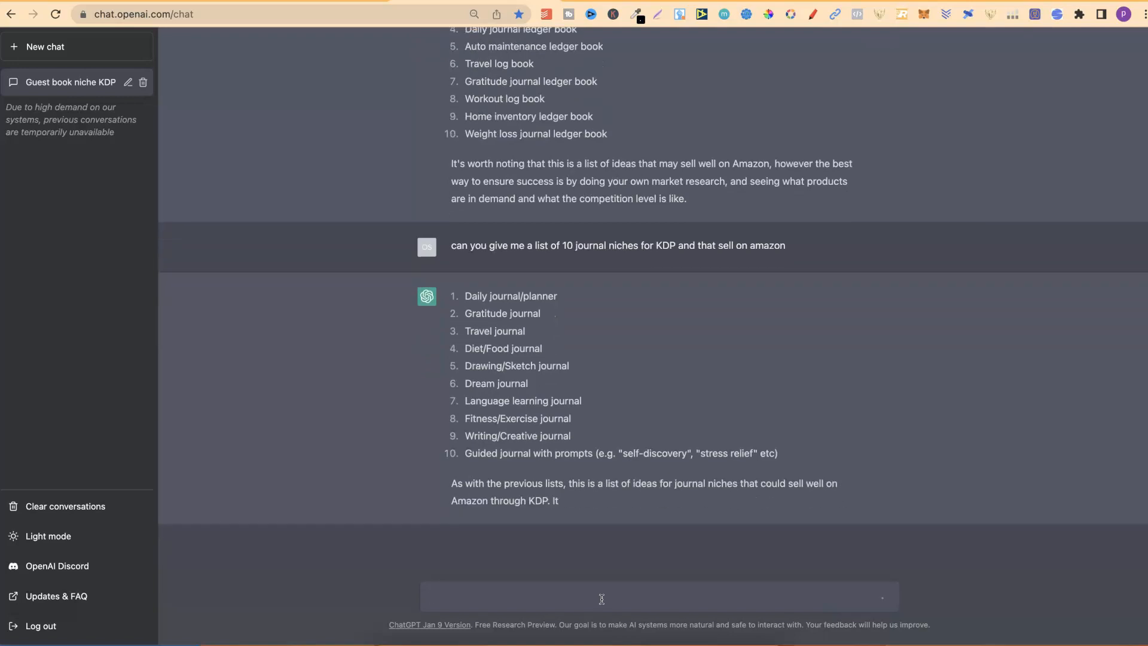
pyautogui.scroll(-3)
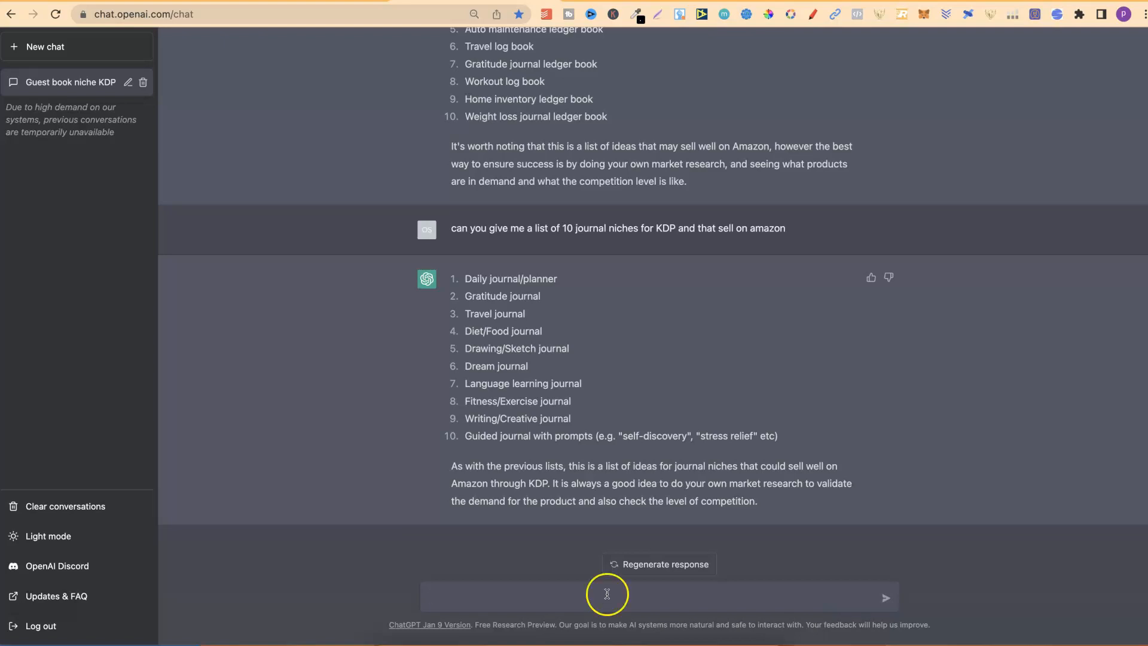
pyautogui.rightClick(523, 382)
pyautogui.write('can')
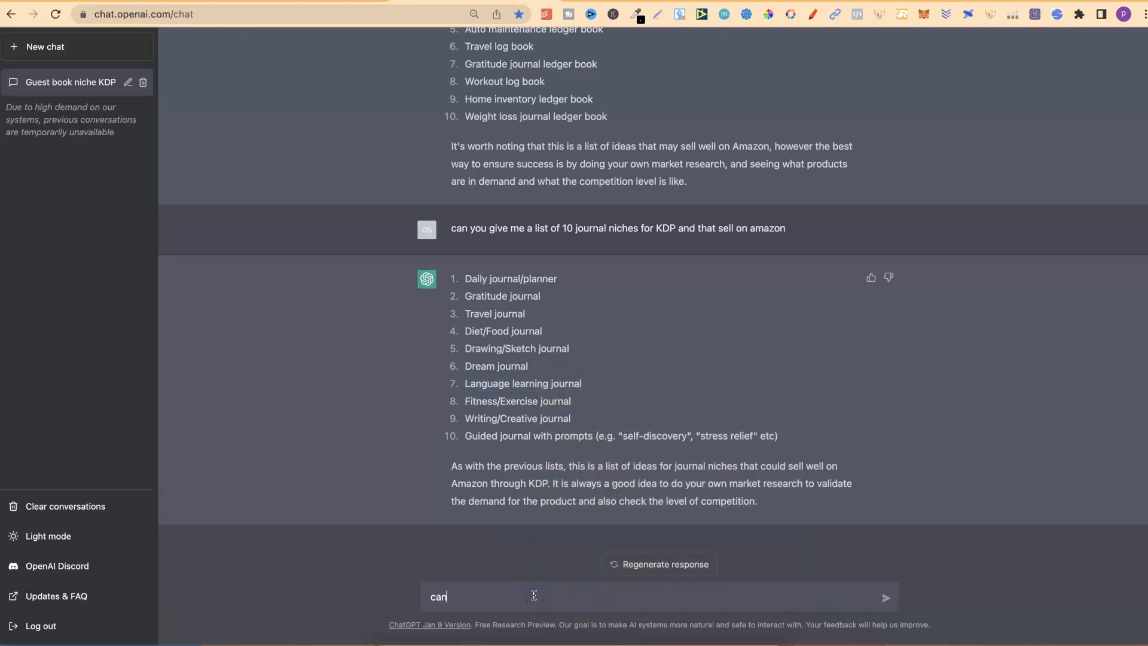
# - Ask what a language learning journal is and scroll through the explanation
pyautogui.write('you explain to me')
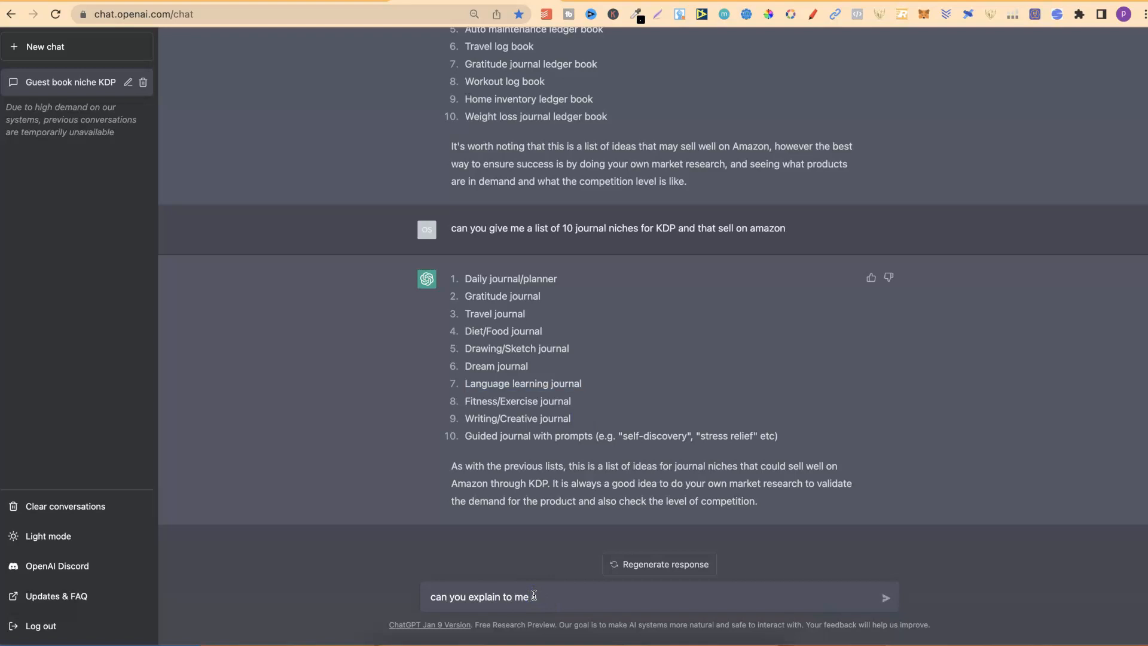
pyautogui.write('wh')
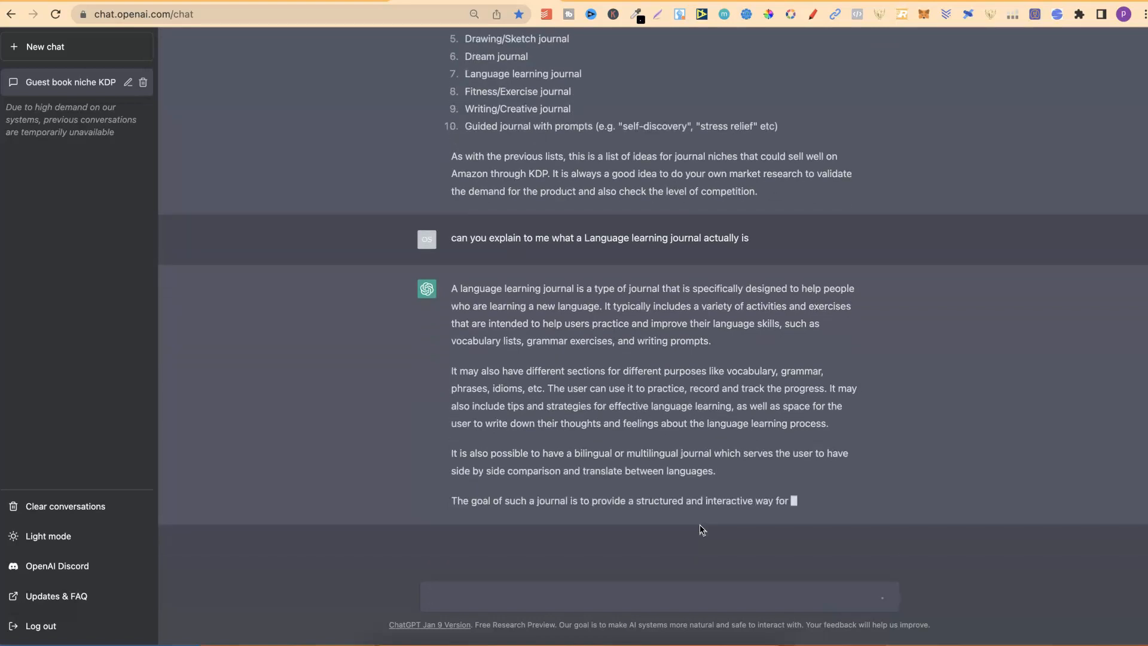
pyautogui.scroll(-3)
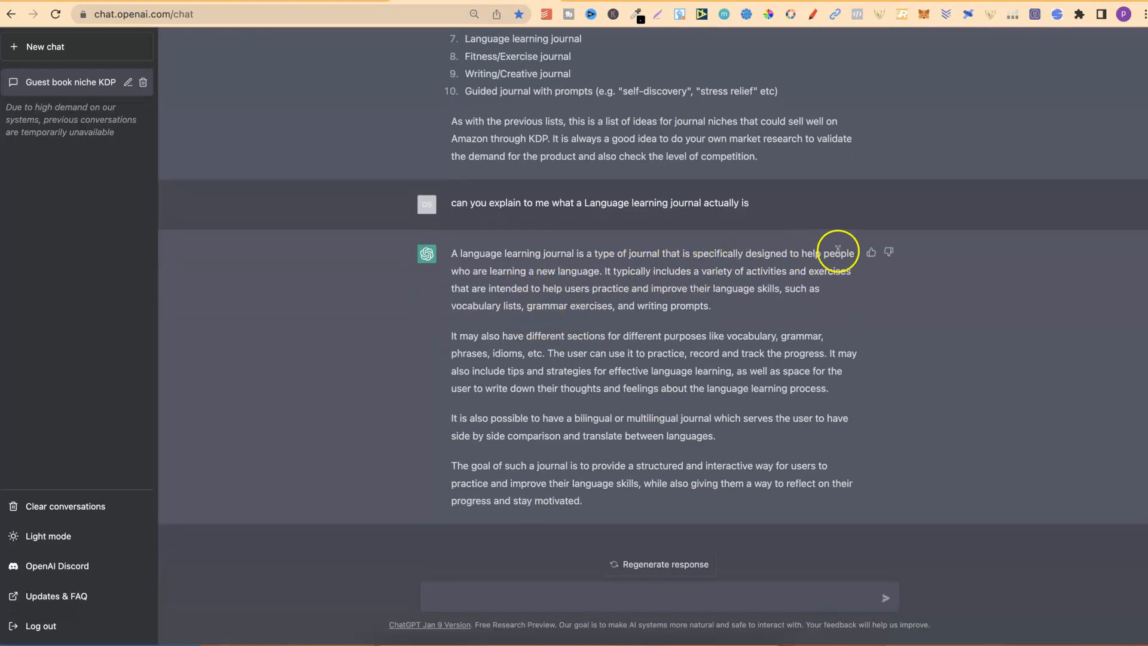
pyautogui.moveTo(554, 283)
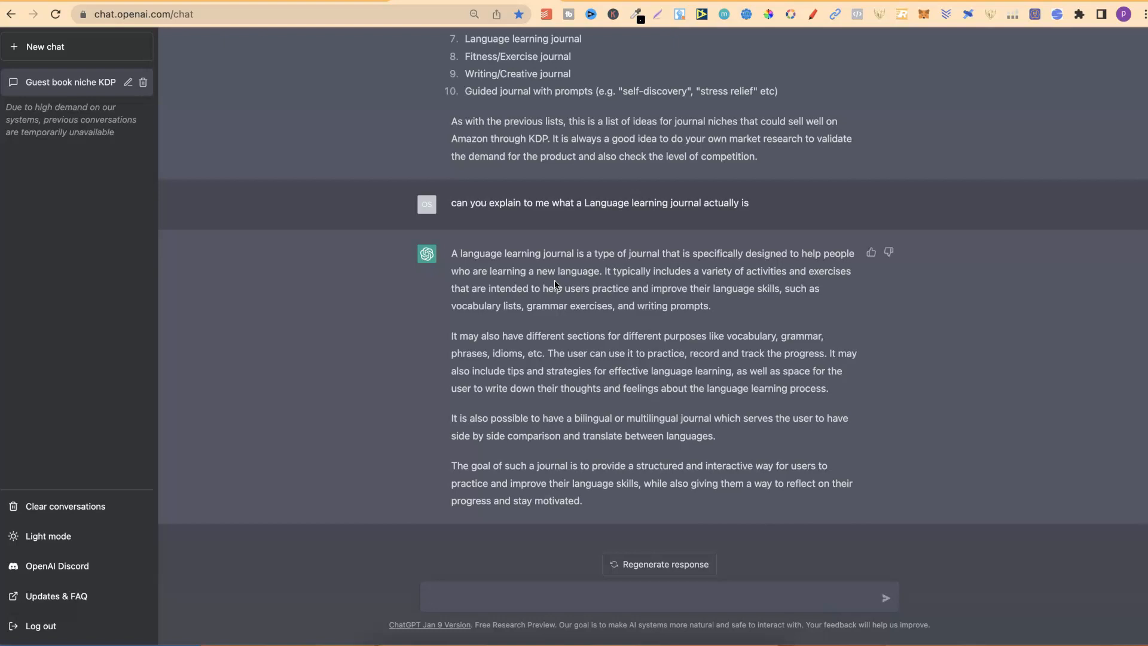
pyautogui.moveTo(555, 285)
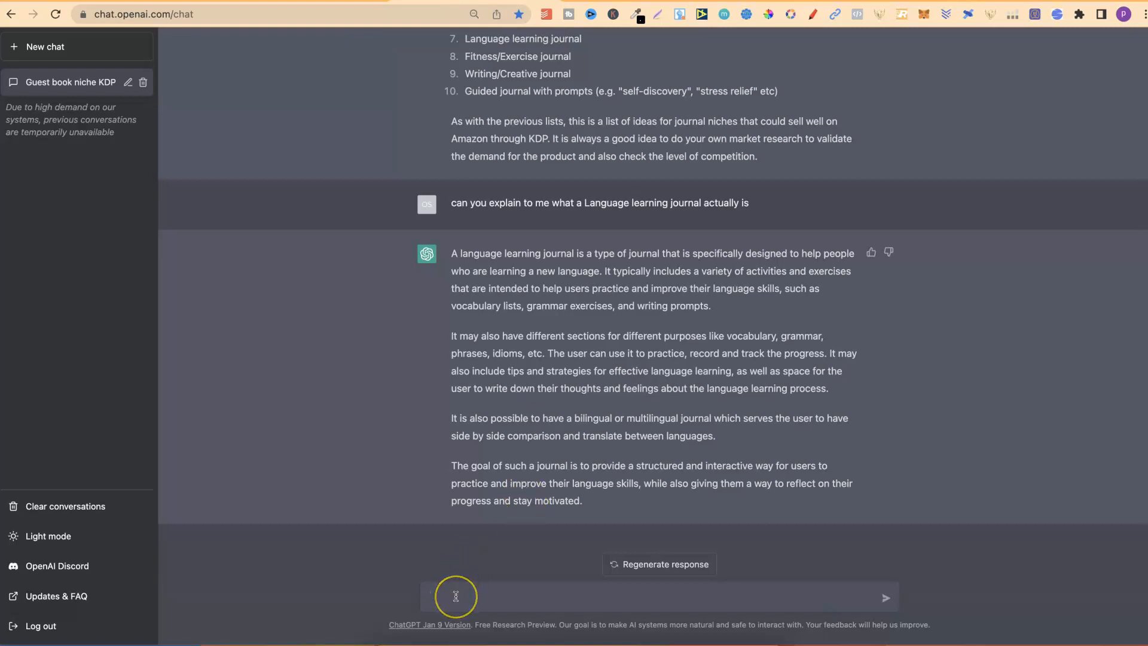
# - Request 10 word search niches for KDP, scroll the reply, and mark the braille idea
pyautogui.write('Language learning jou')
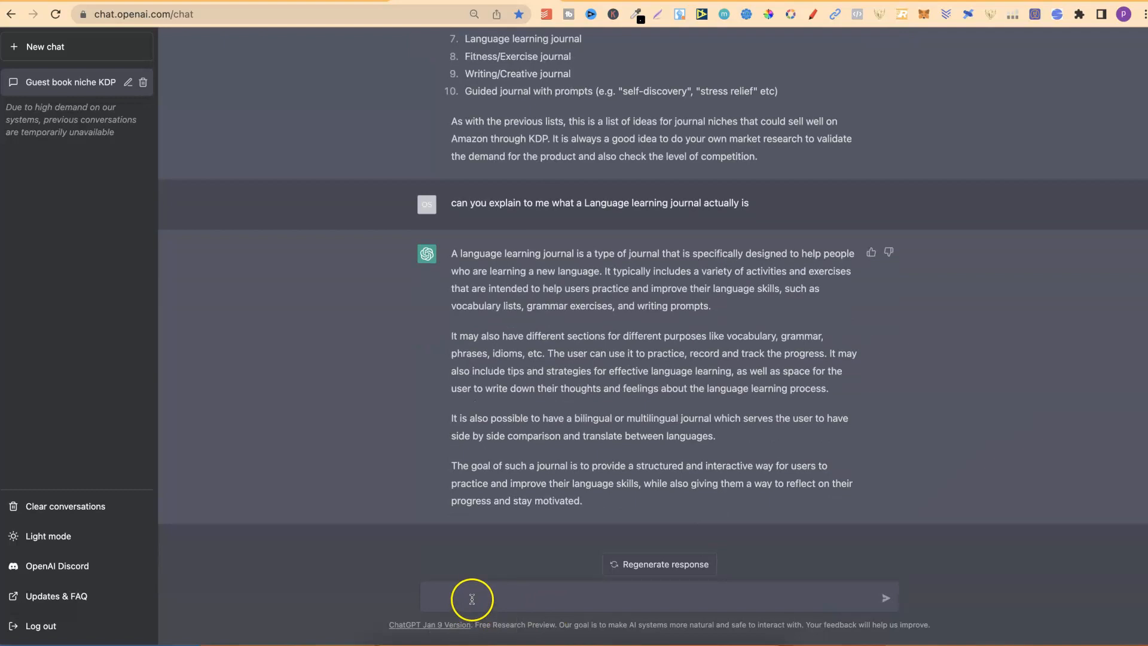
pyautogui.write('can you give me a list of 10 journal niches for KDP and that sell on amazon')
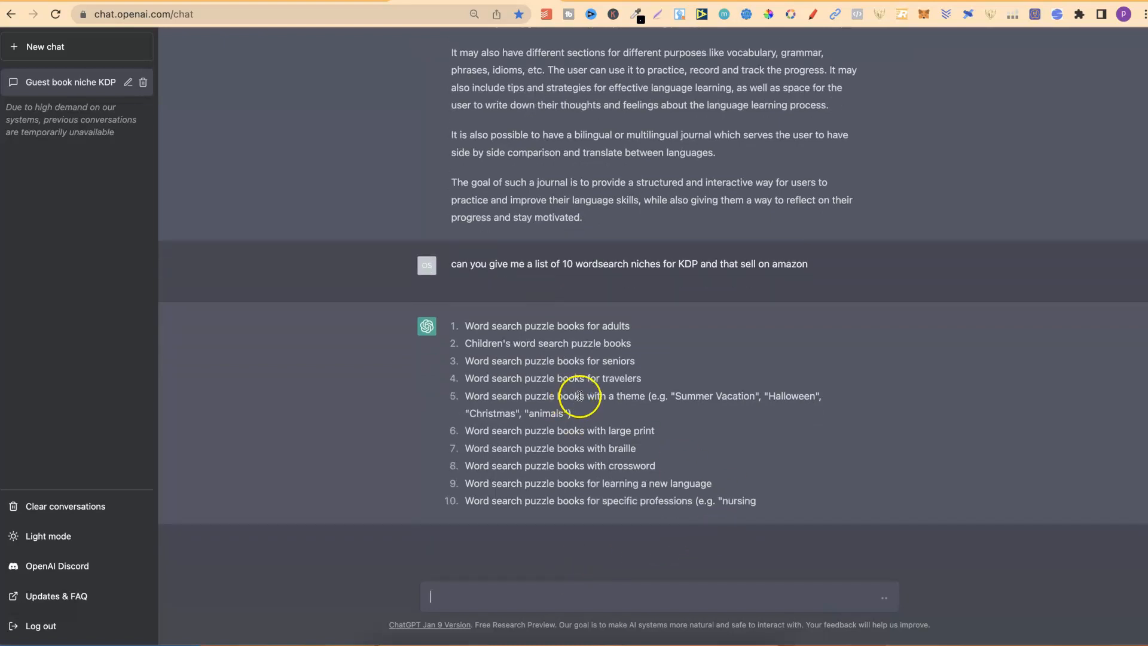
pyautogui.scroll(-3)
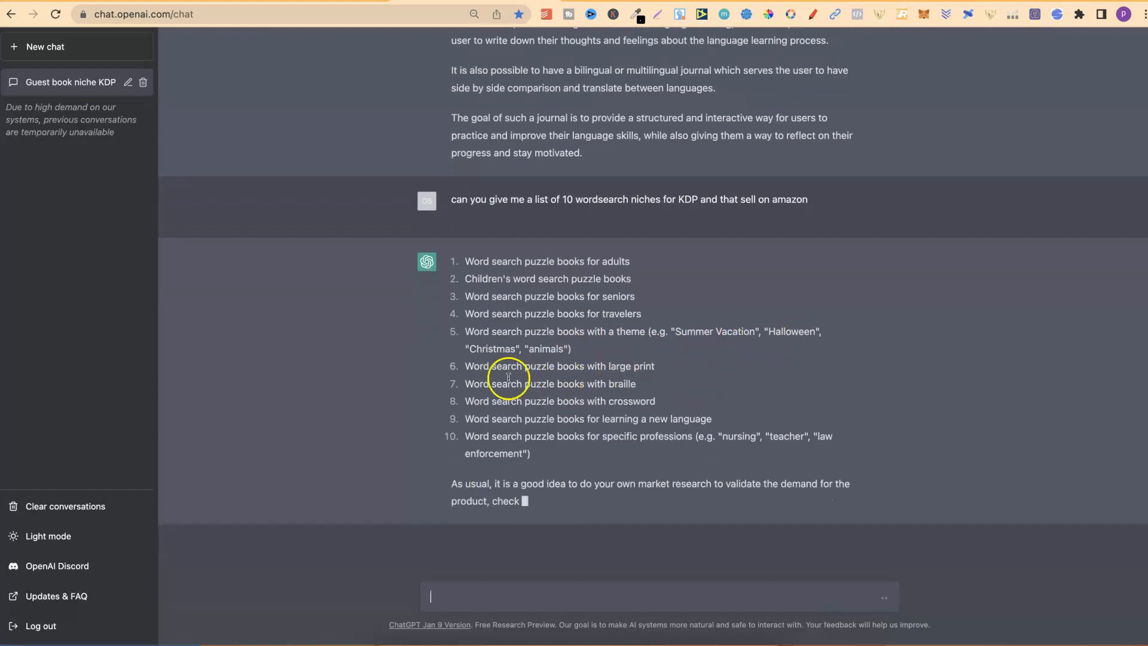
pyautogui.scroll(-3)
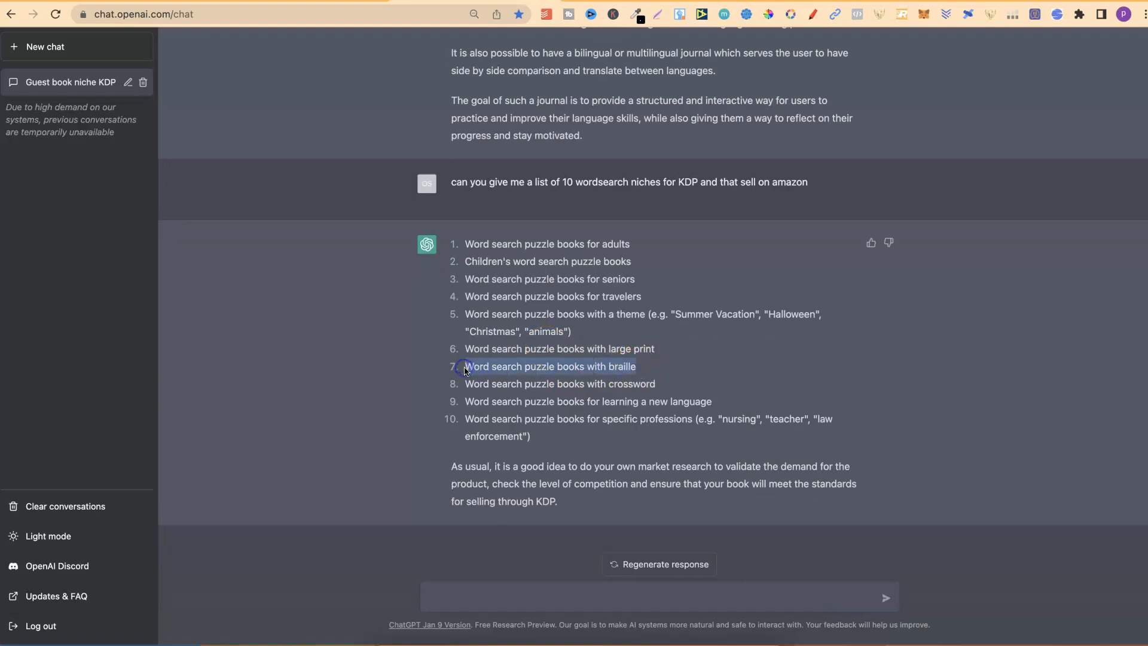
pyautogui.doubleClick(549, 365)
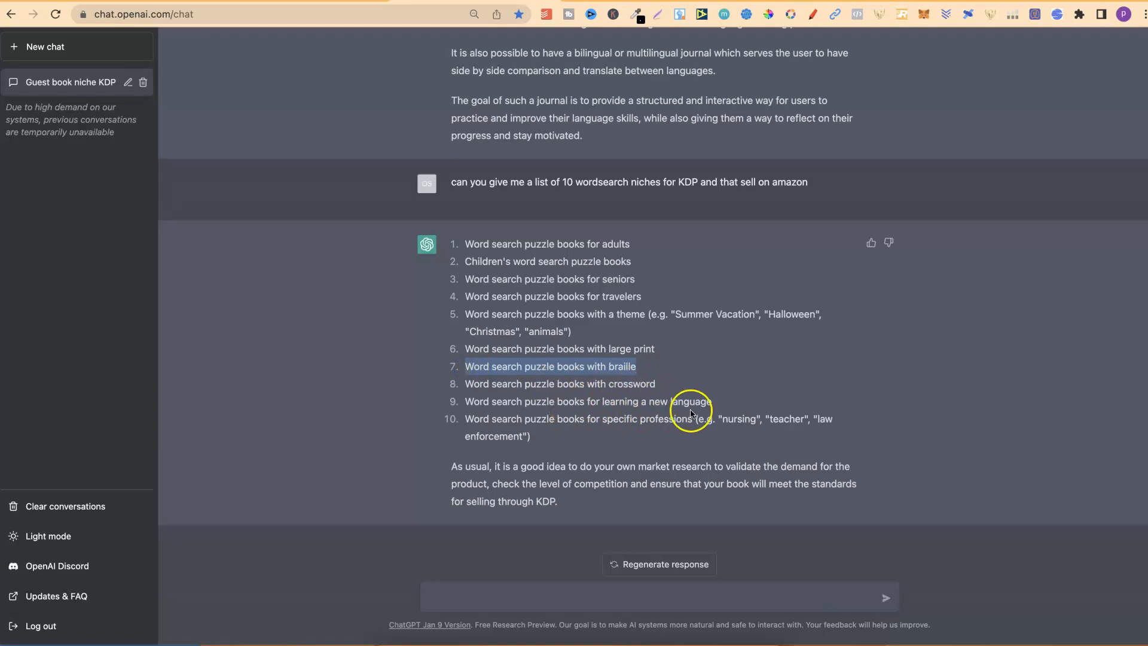
pyautogui.moveTo(666, 428)
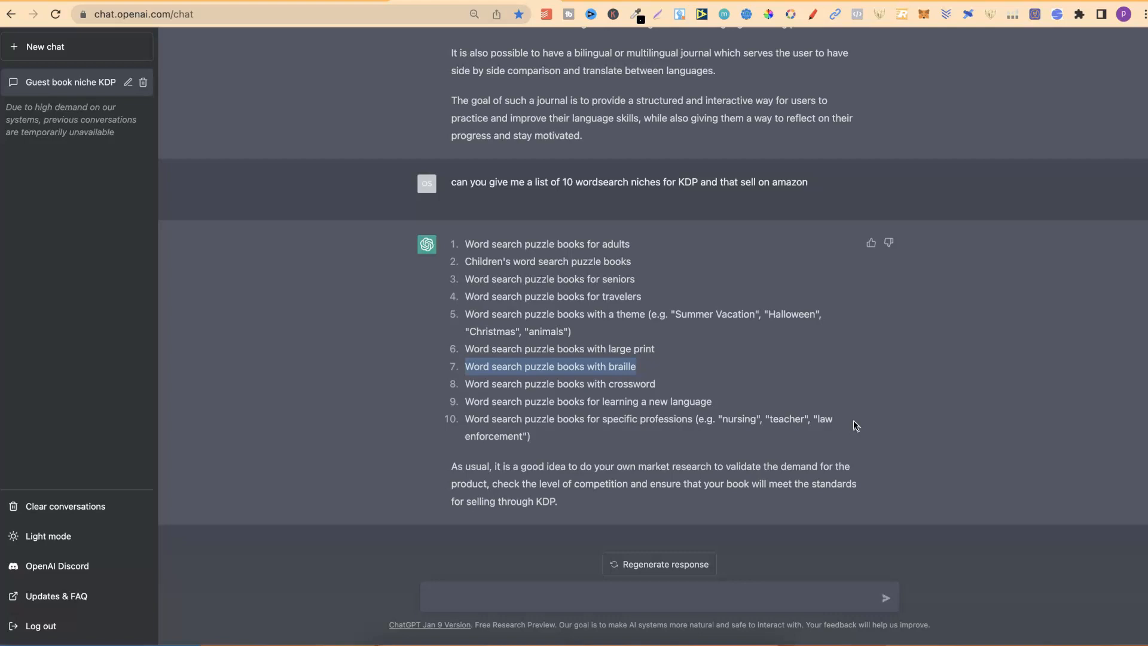
pyautogui.moveTo(856, 427)
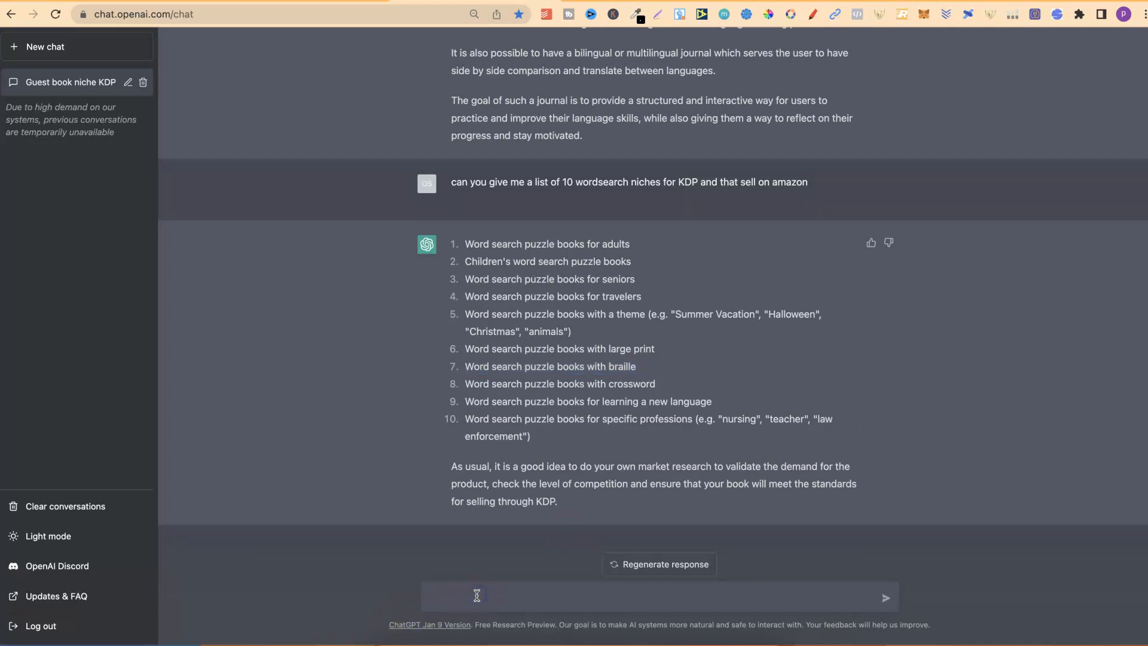
# - Ask ChatGPT for 10 more word search niches and scroll the reply
pyautogui.write('can you gi')
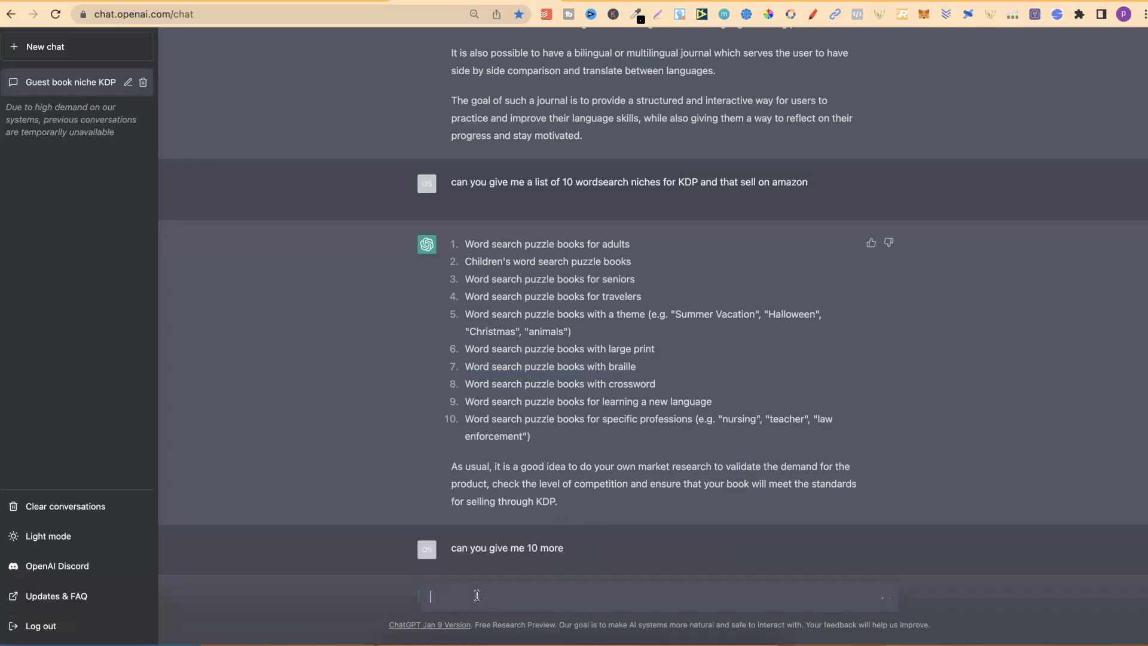
pyautogui.scroll(-3)
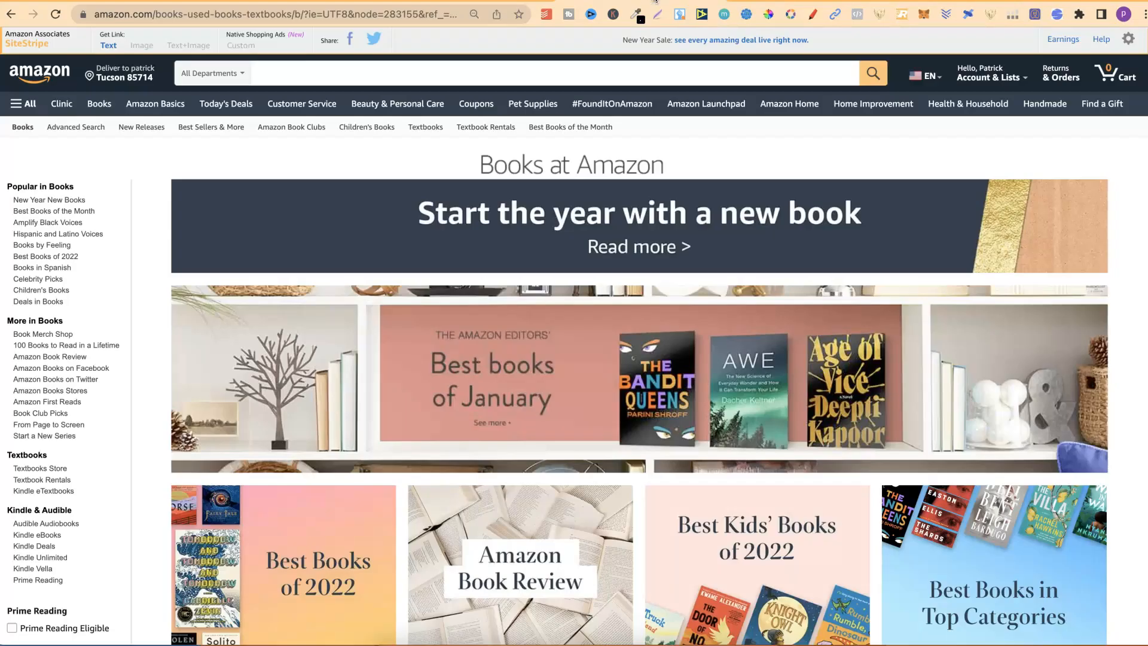
pyautogui.click(147, 14)
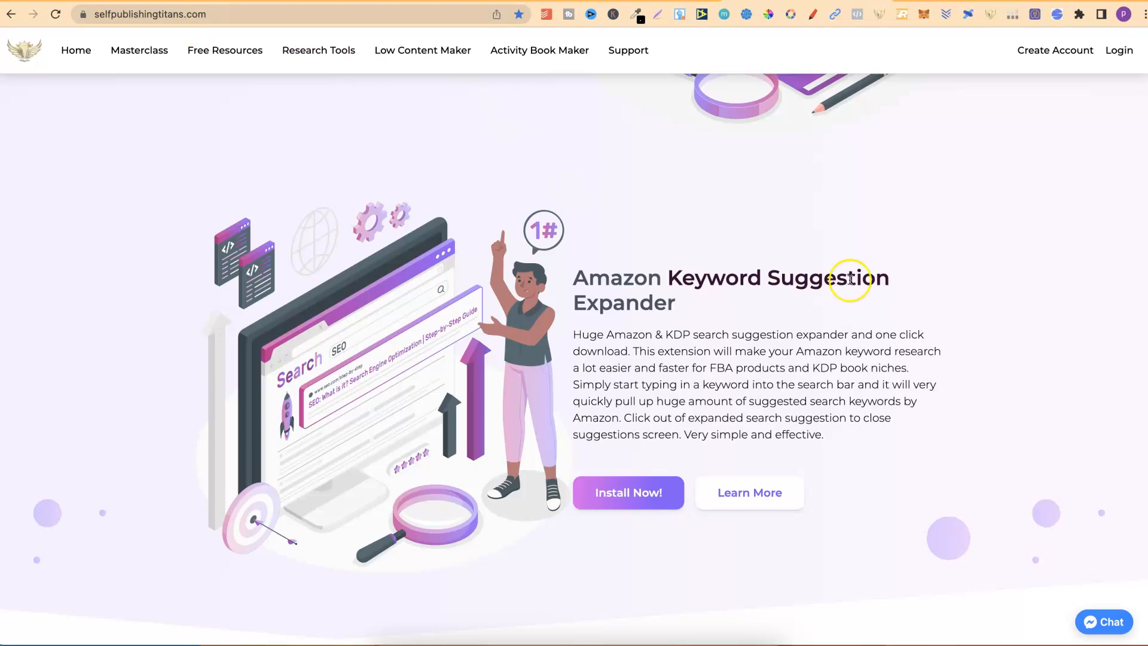
pyautogui.scroll(3)
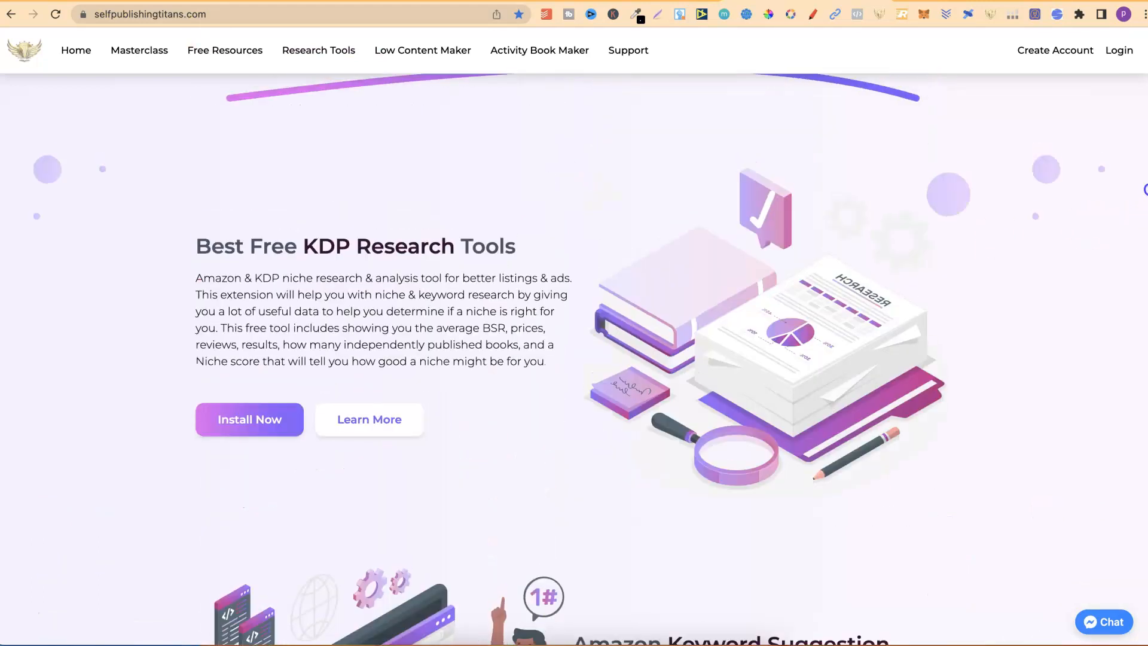
pyautogui.scroll(-3)
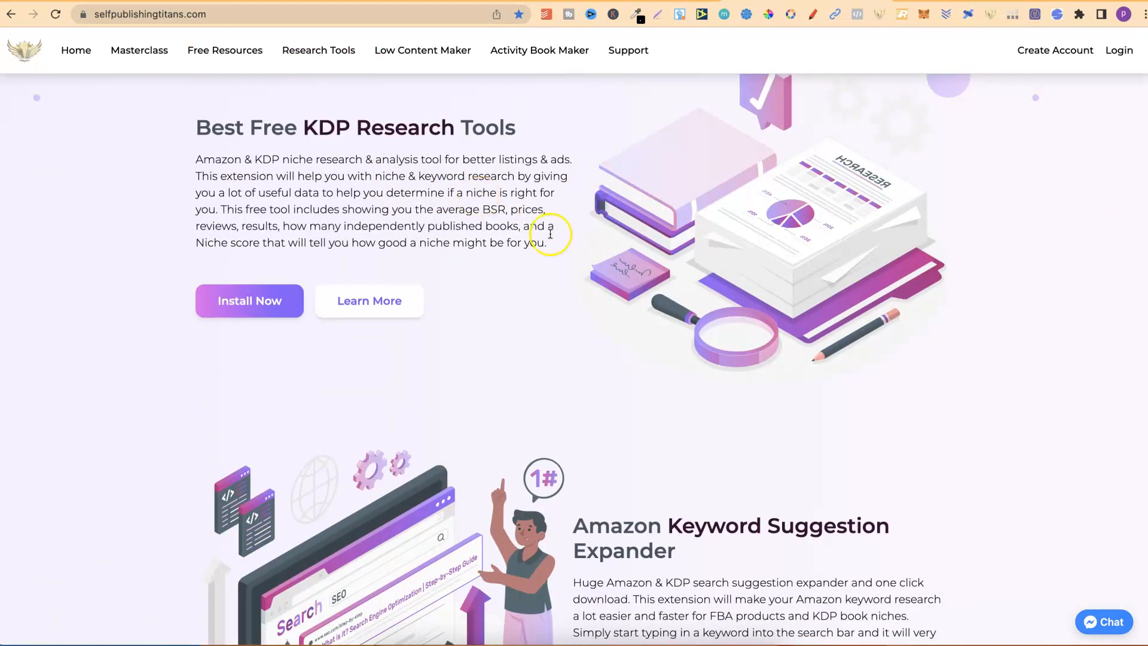
pyautogui.moveTo(482, 223)
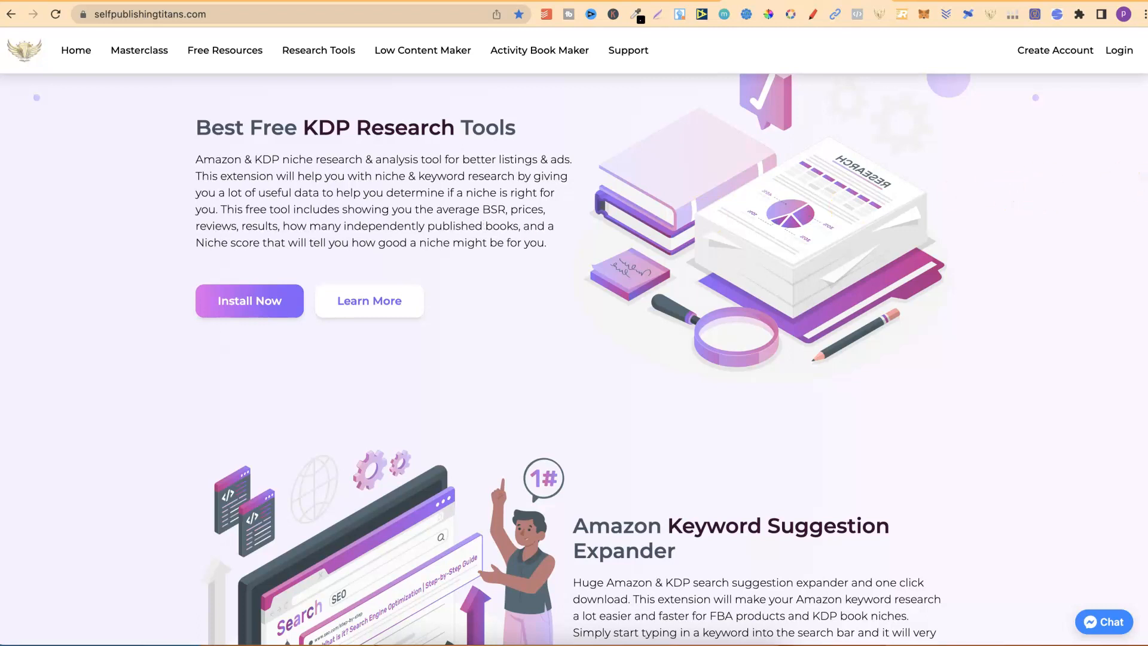
pyautogui.scroll(-3)
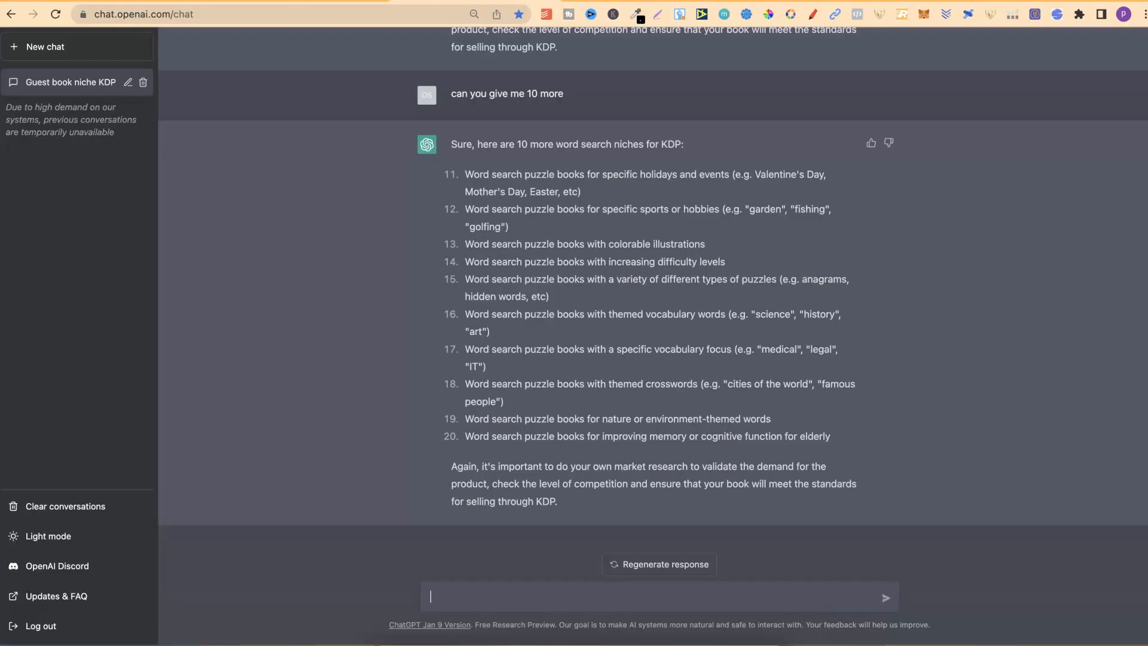
pyautogui.moveTo(120, 547)
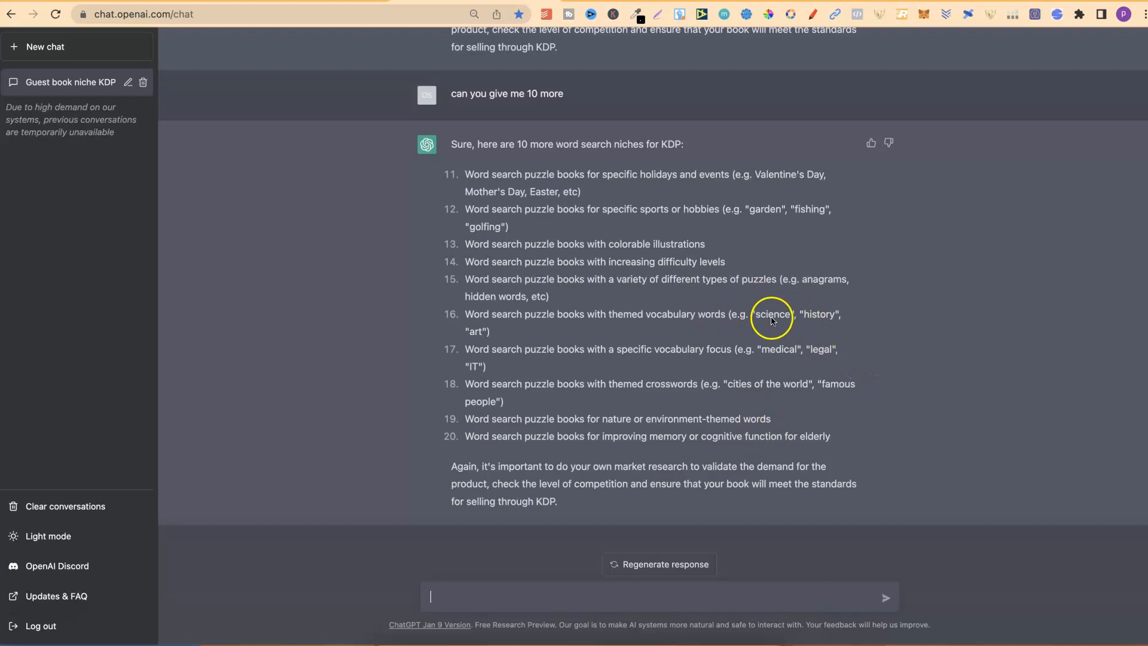
pyautogui.moveTo(515, 320)
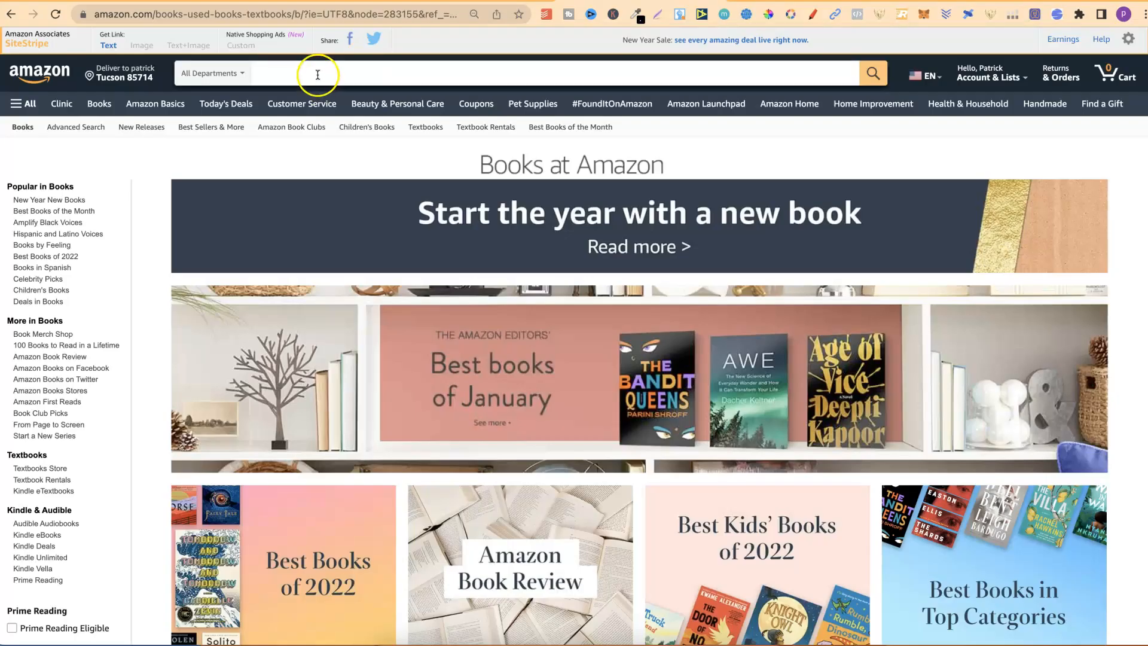
# - Type 'science word search book' into Amazon search to show Self Publishing Titans suggestions
pyautogui.write('science word search')
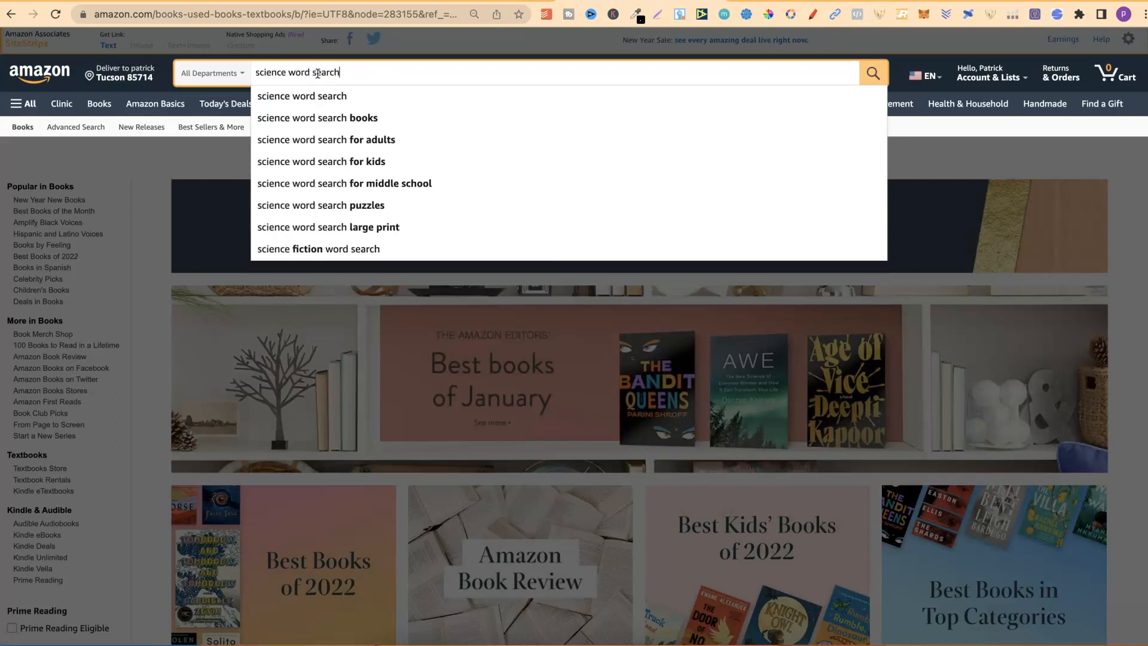
pyautogui.write('book')
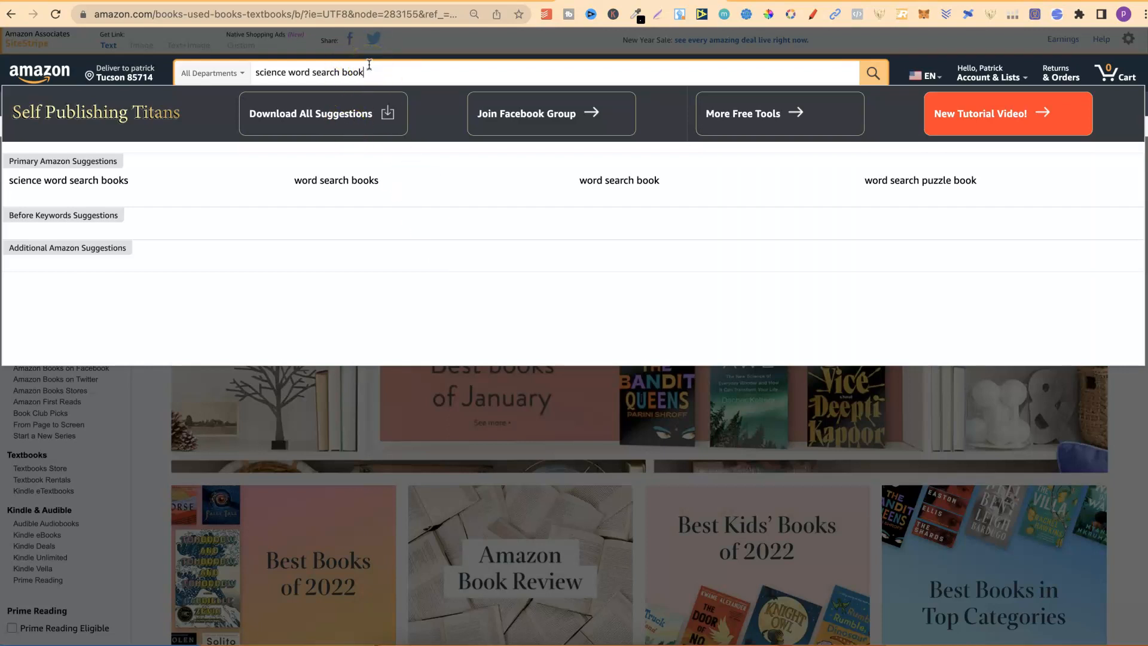
pyautogui.moveTo(174, 212)
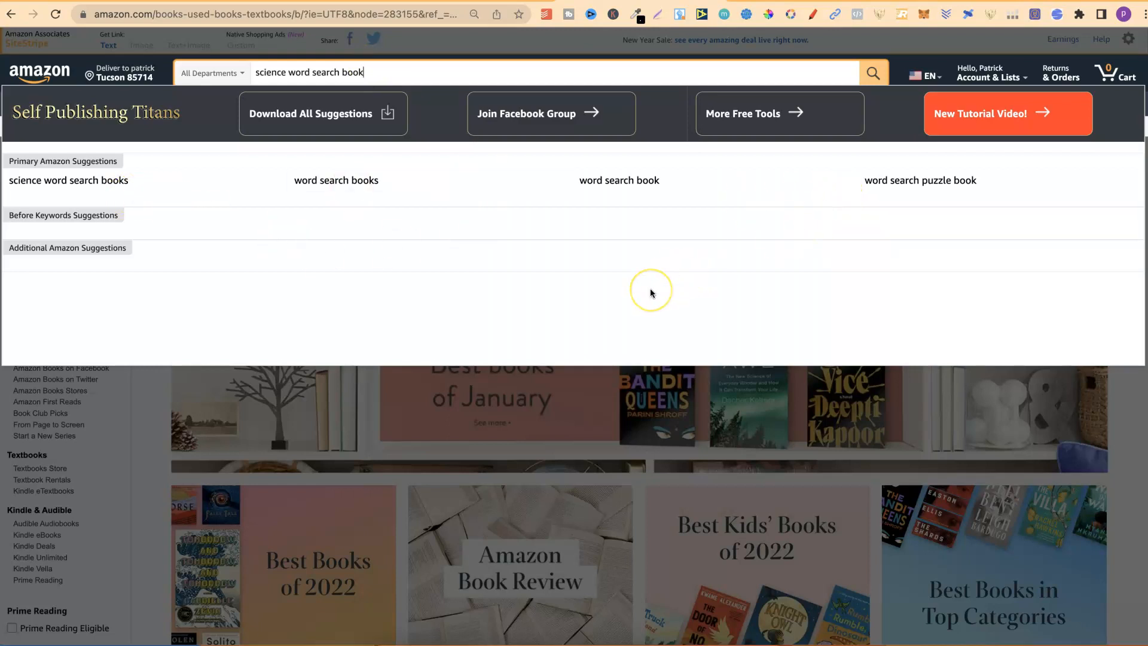
pyautogui.moveTo(649, 293)
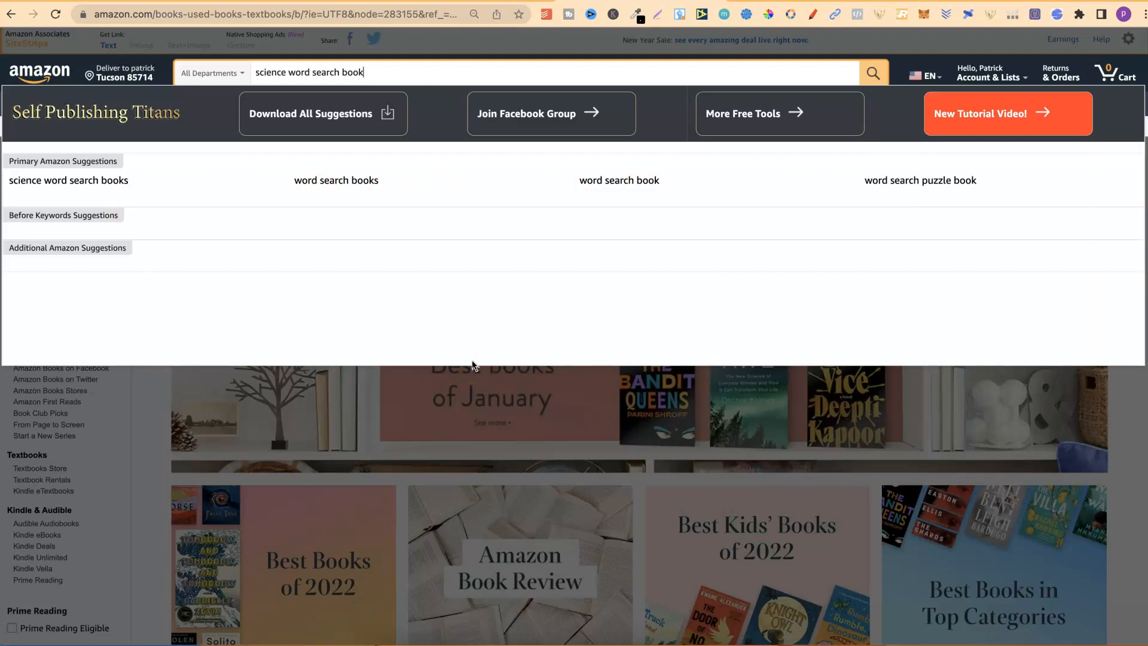
# - Edit the query to 'science wordsearch book' to refresh the keyword suggestions
pyautogui.press('Backspace')
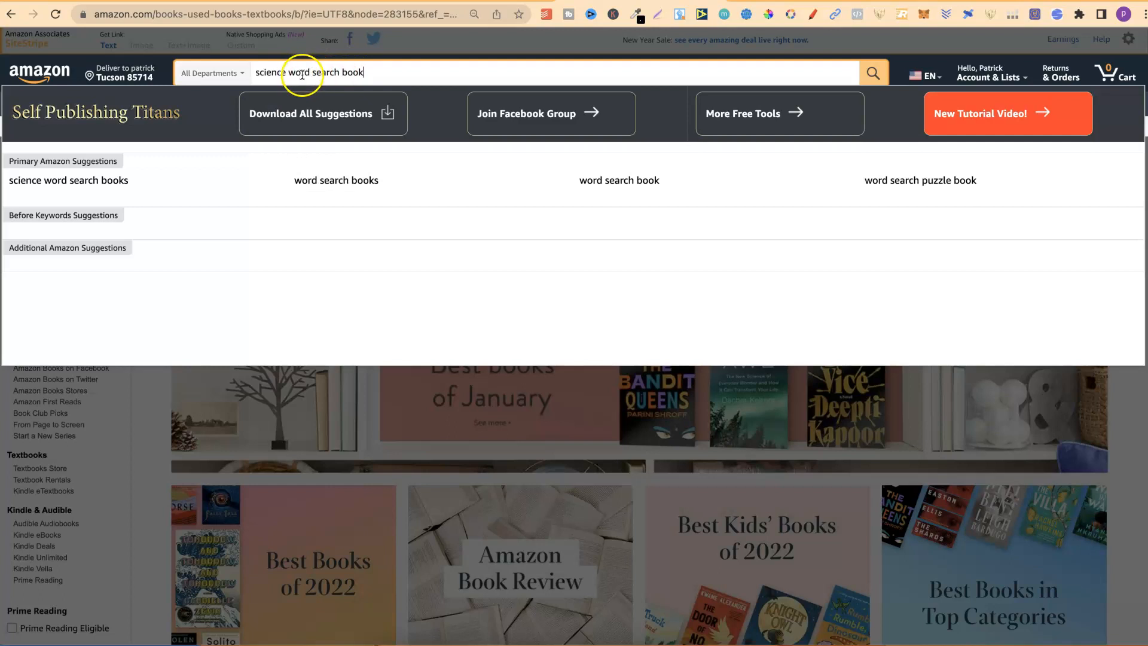
pyautogui.click(313, 71)
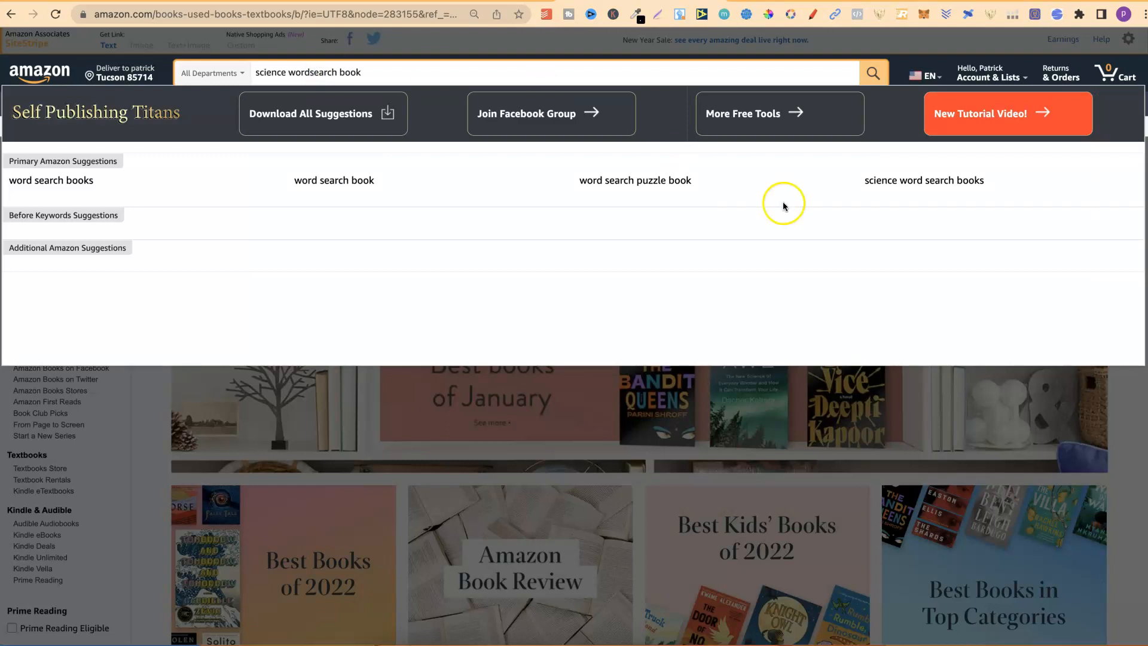
pyautogui.moveTo(761, 256)
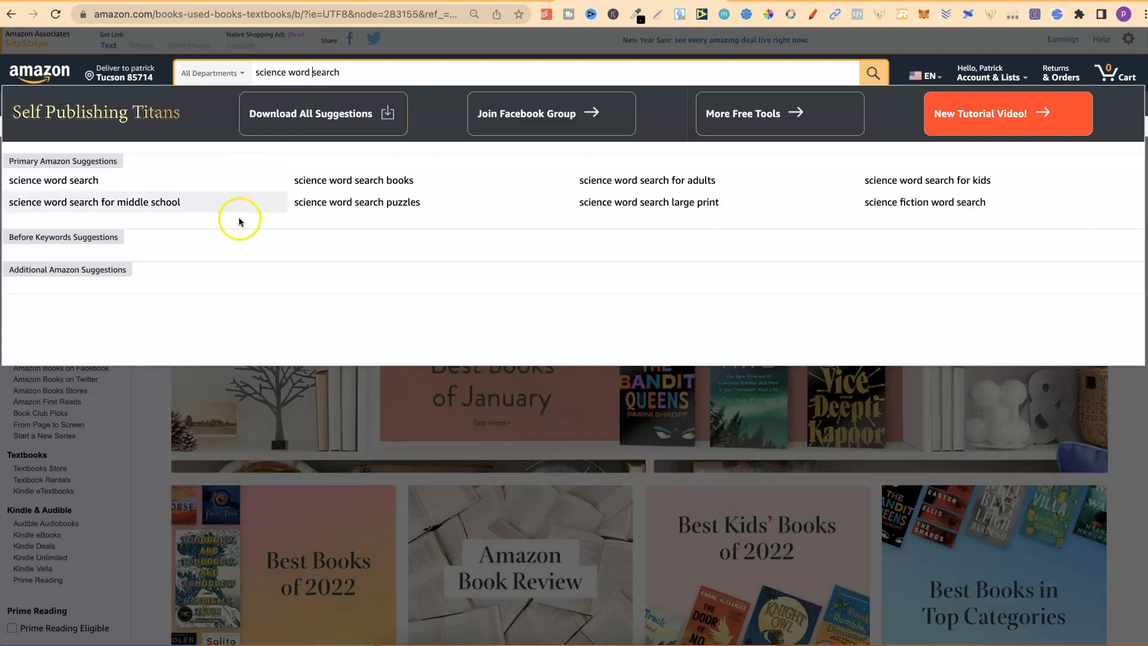
pyautogui.moveTo(81, 218)
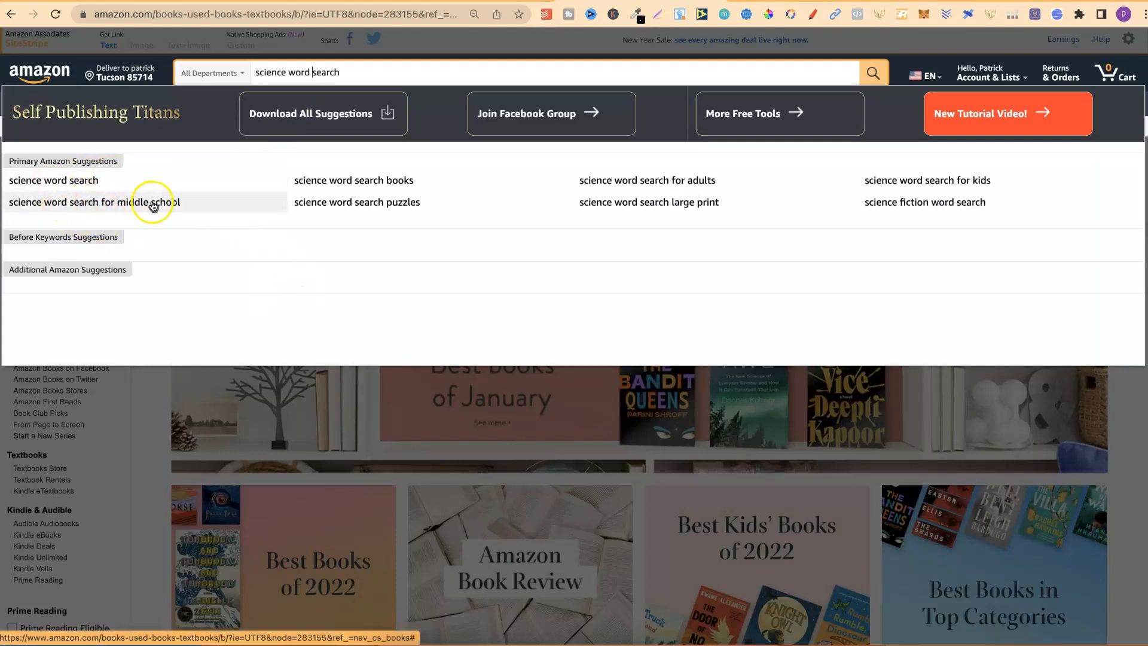
pyautogui.moveTo(676, 206)
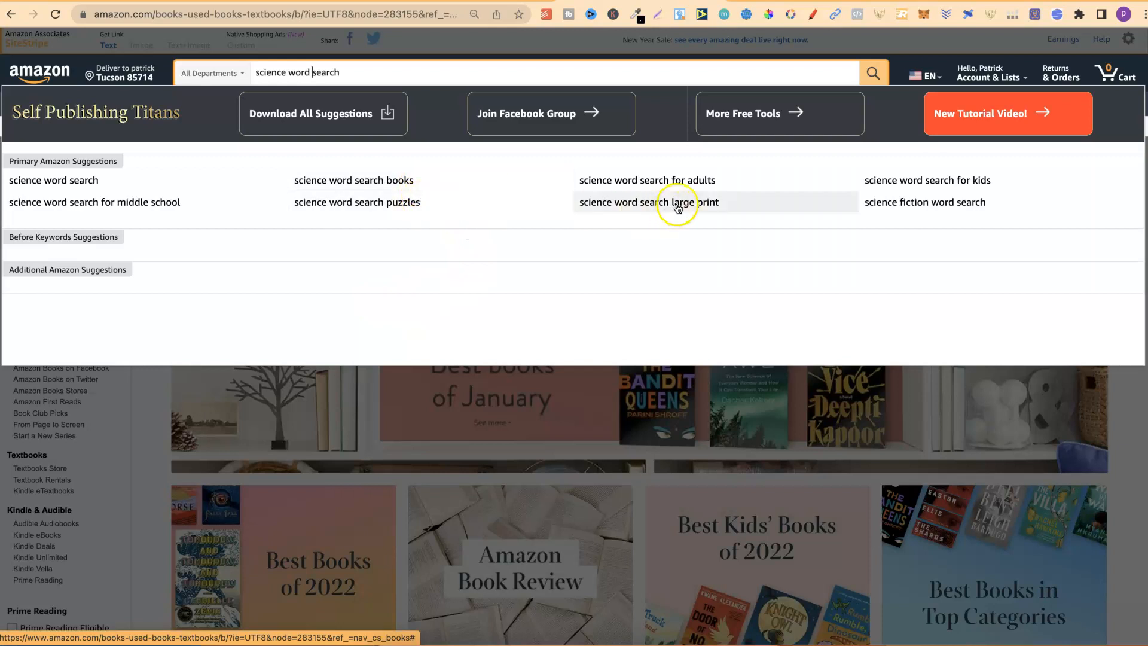
pyautogui.moveTo(1041, 205)
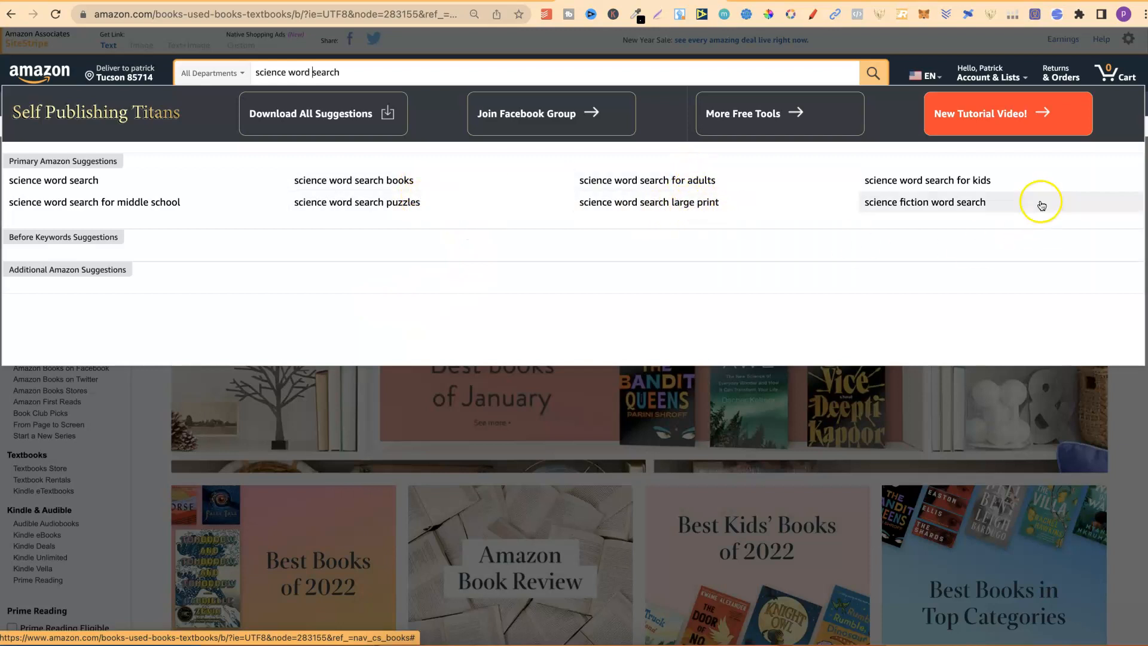
pyautogui.moveTo(883, 212)
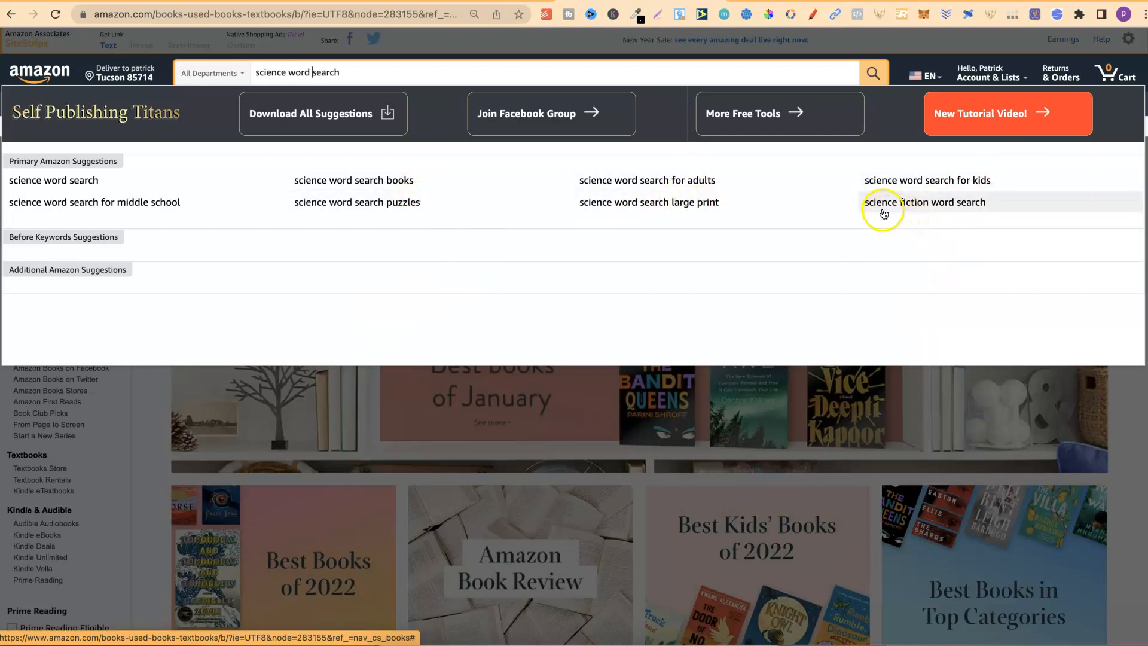
pyautogui.moveTo(286, 235)
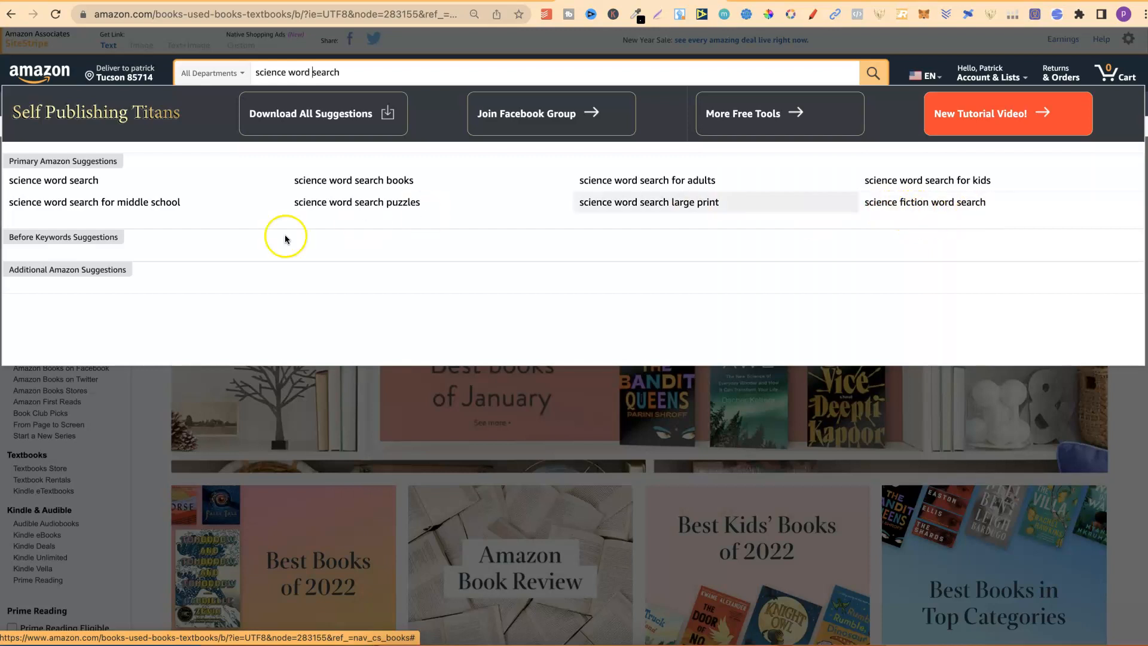
# - Pick the 'science word search for middle school' suggestion to run that search
pyautogui.click(94, 202)
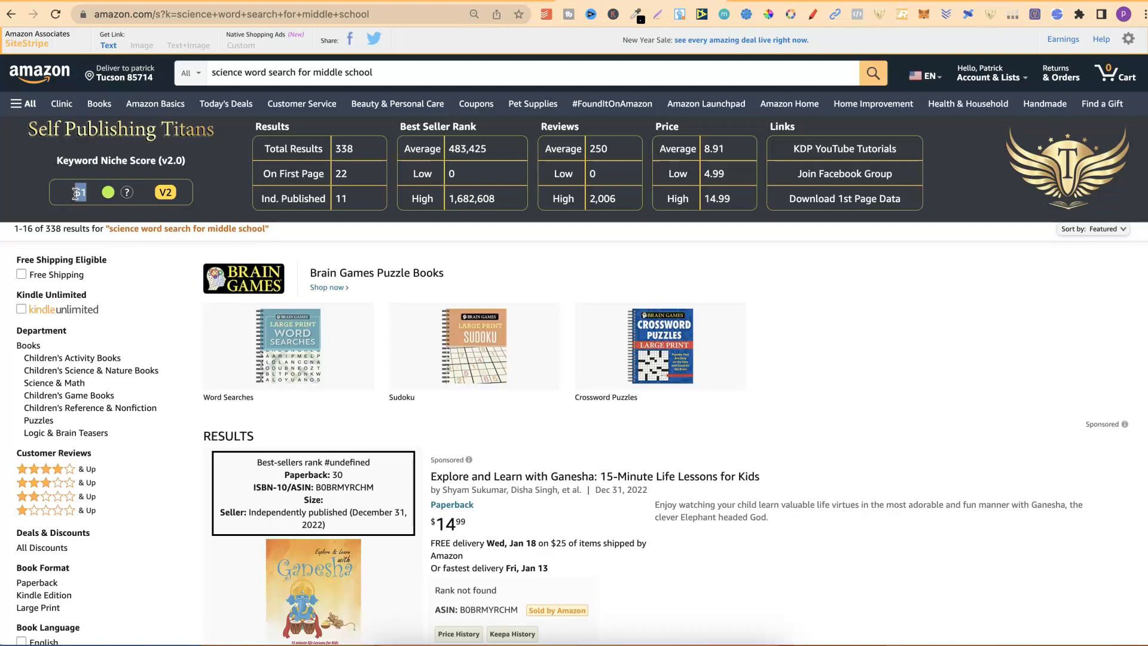
# - Check the niche score of 61 and scroll through the word search listings
pyautogui.click(370, 72)
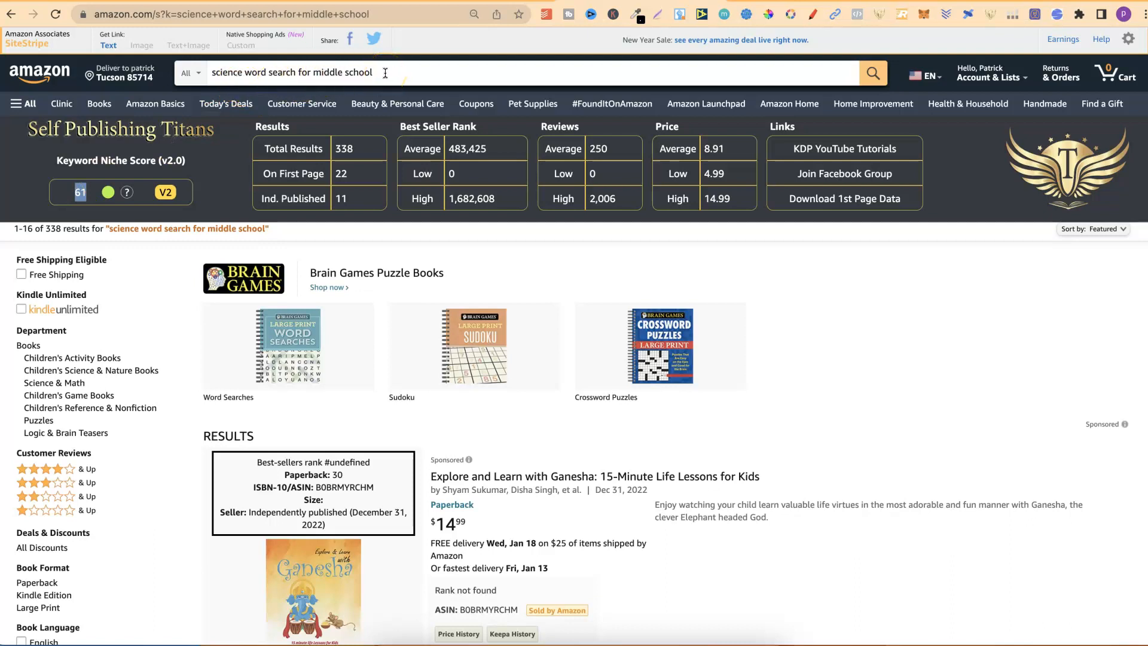
pyautogui.scroll(-3)
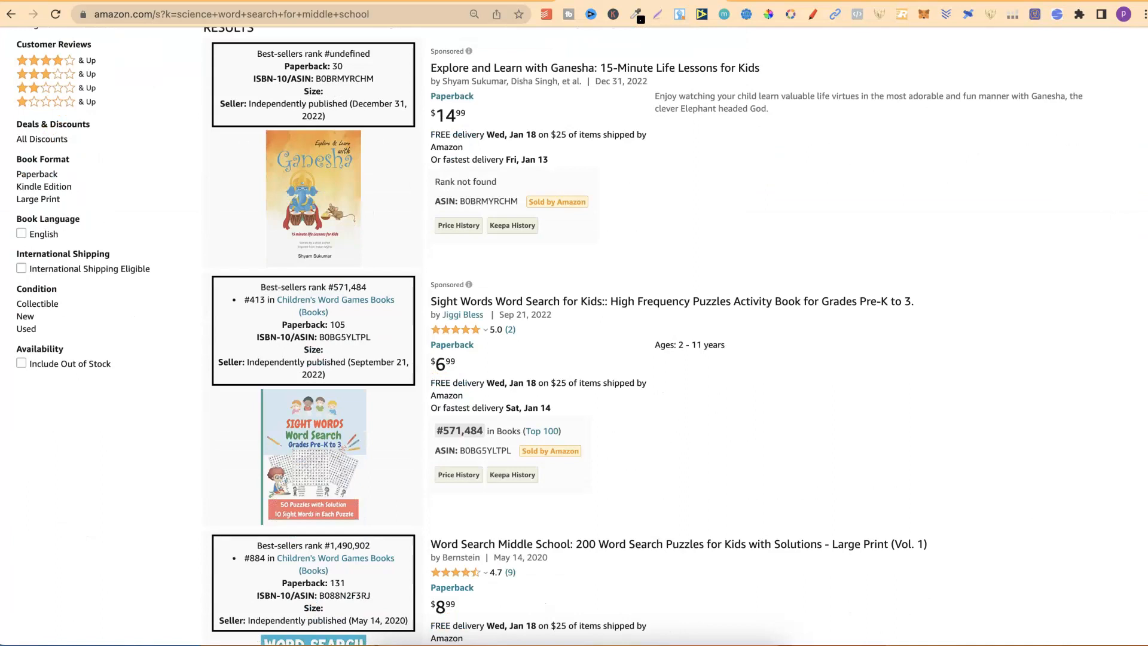
pyautogui.scroll(-3)
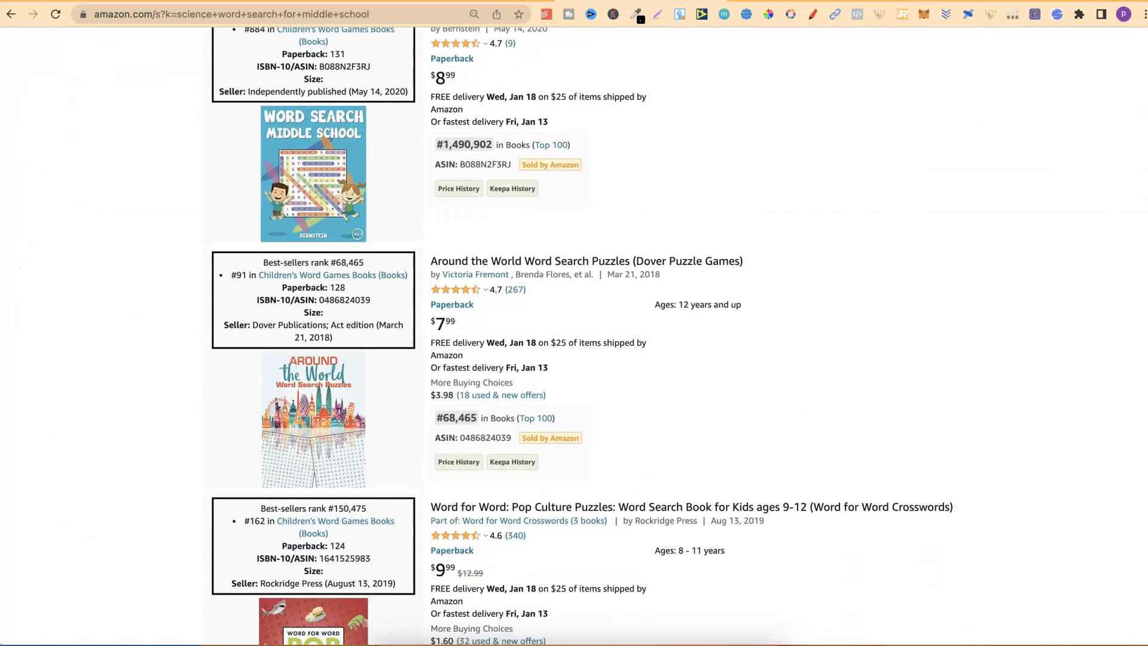